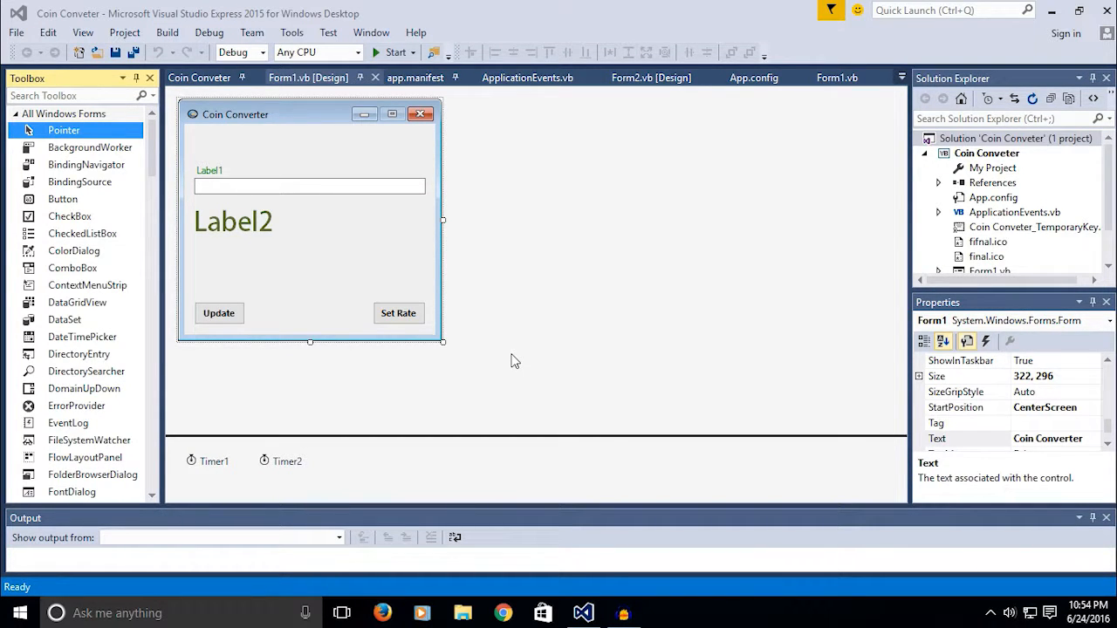
mouse_move(509, 367)
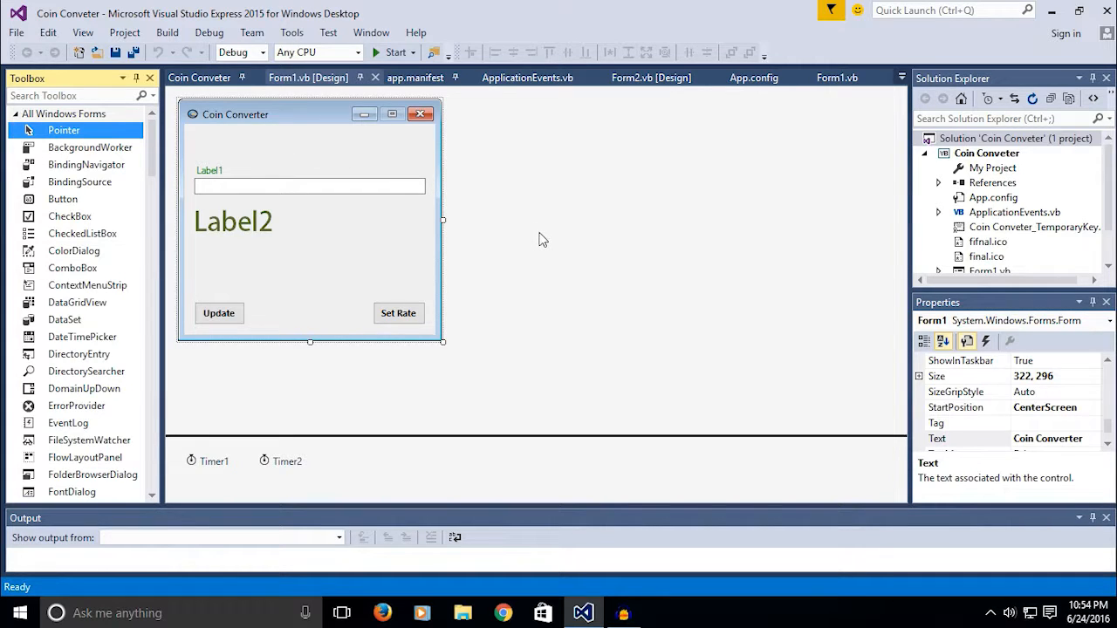
mouse_move(545, 240)
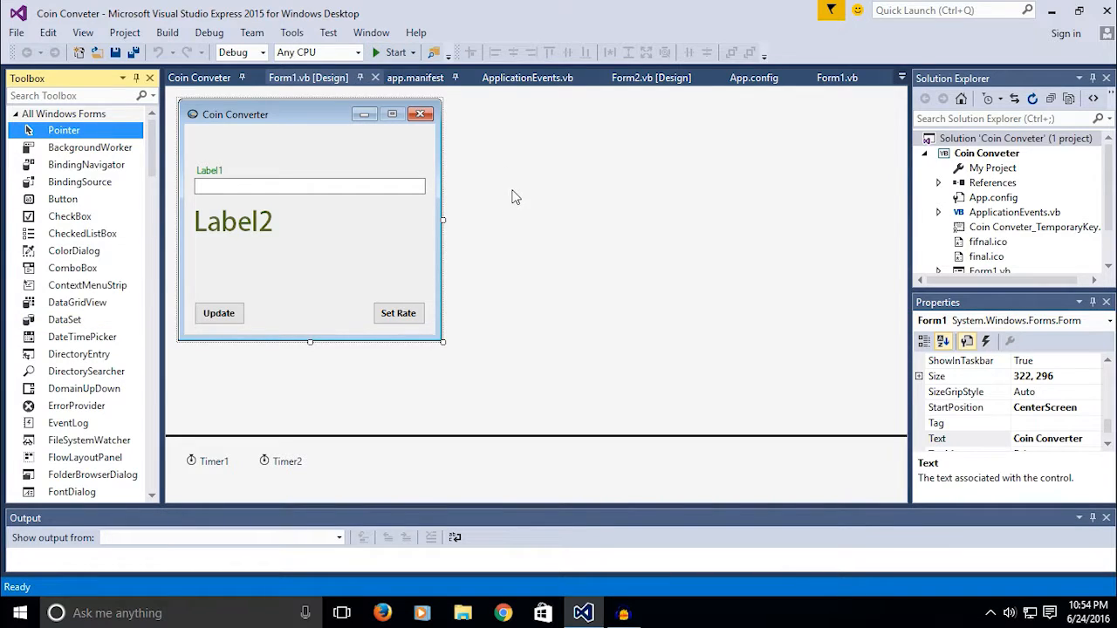
mouse_move(336, 158)
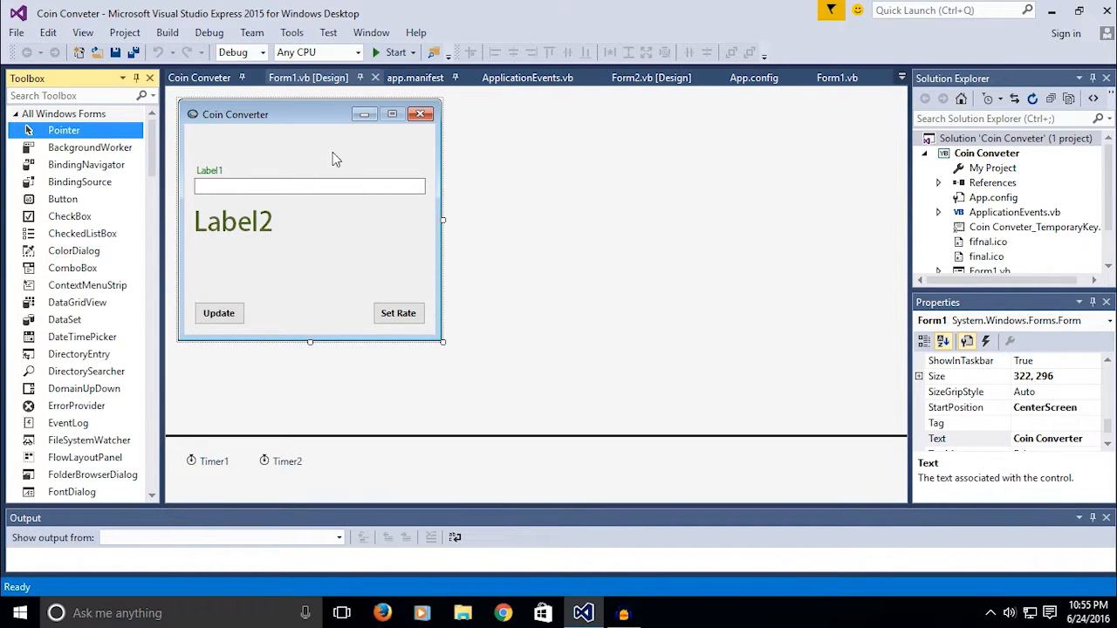
mouse_move(500, 598)
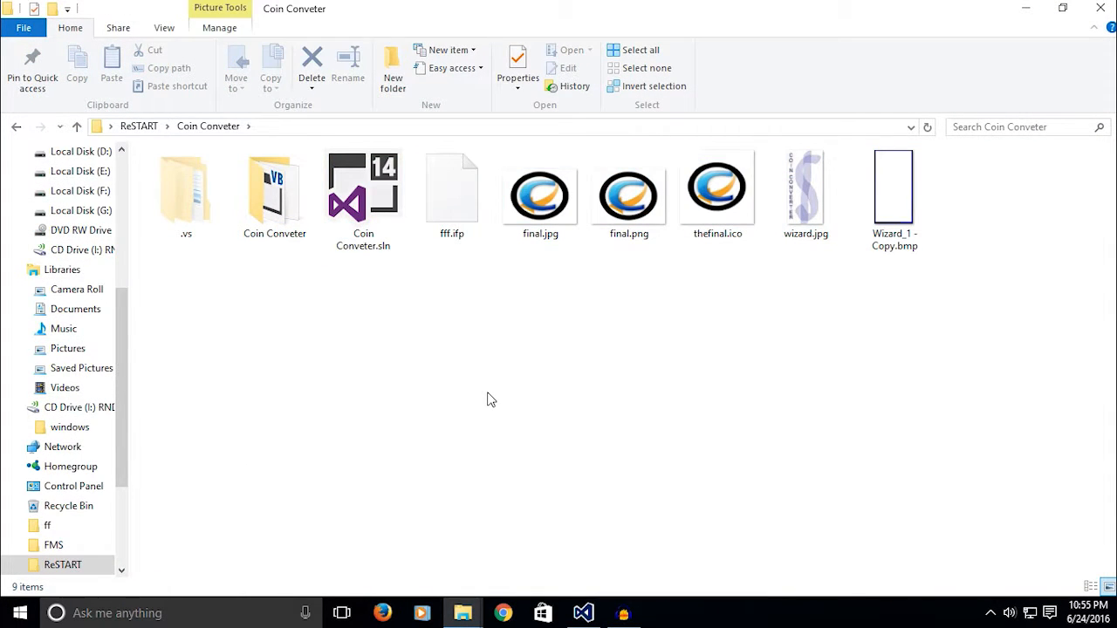
Step: Test-run Coin Conveter.exe from bin\Debug, then browse to D:\My Games\solicus\InstallForge
double_click(274, 188)
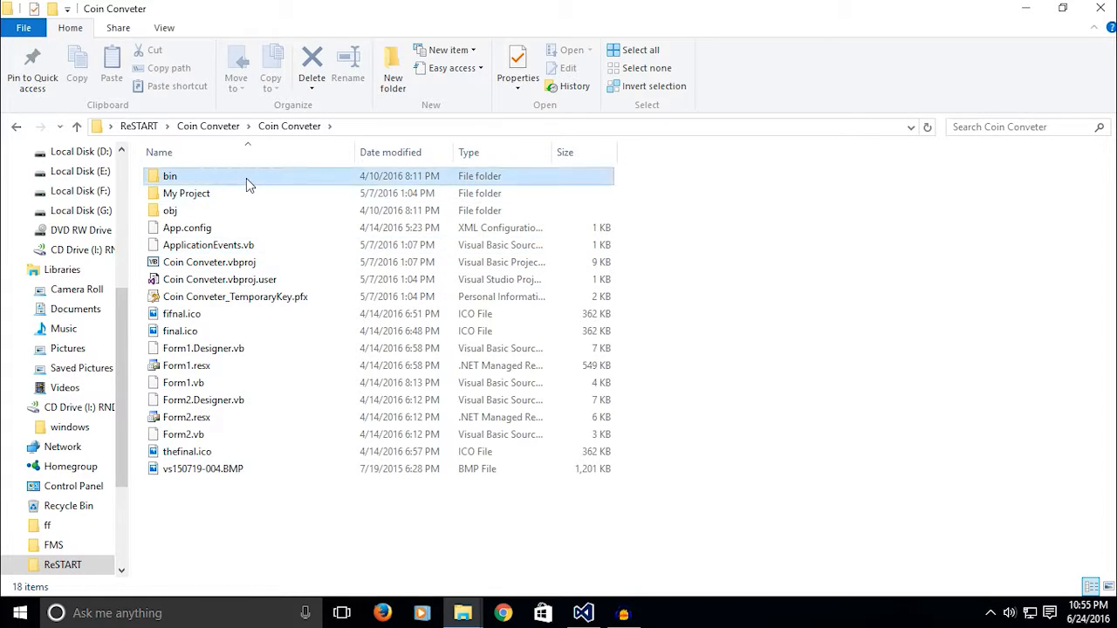
double_click(171, 176)
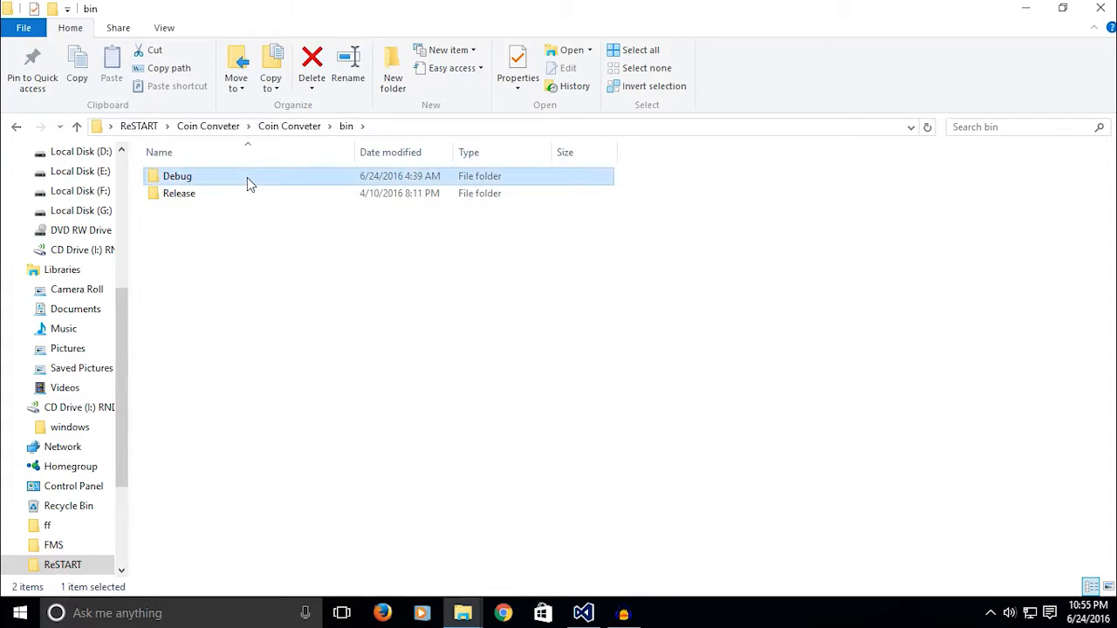
double_click(177, 176)
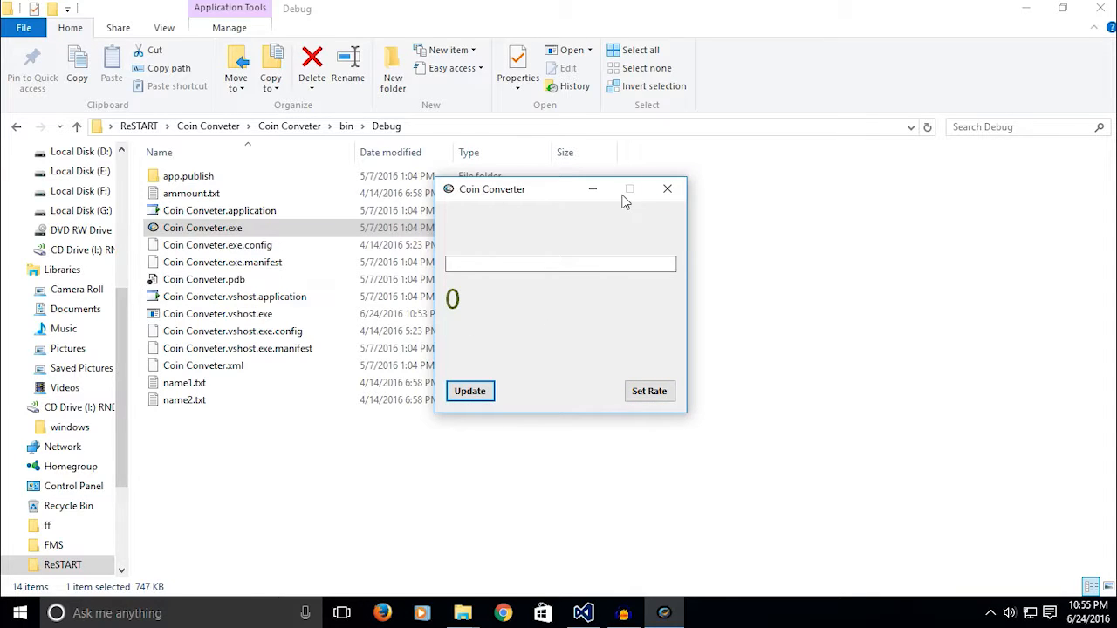
click(667, 189)
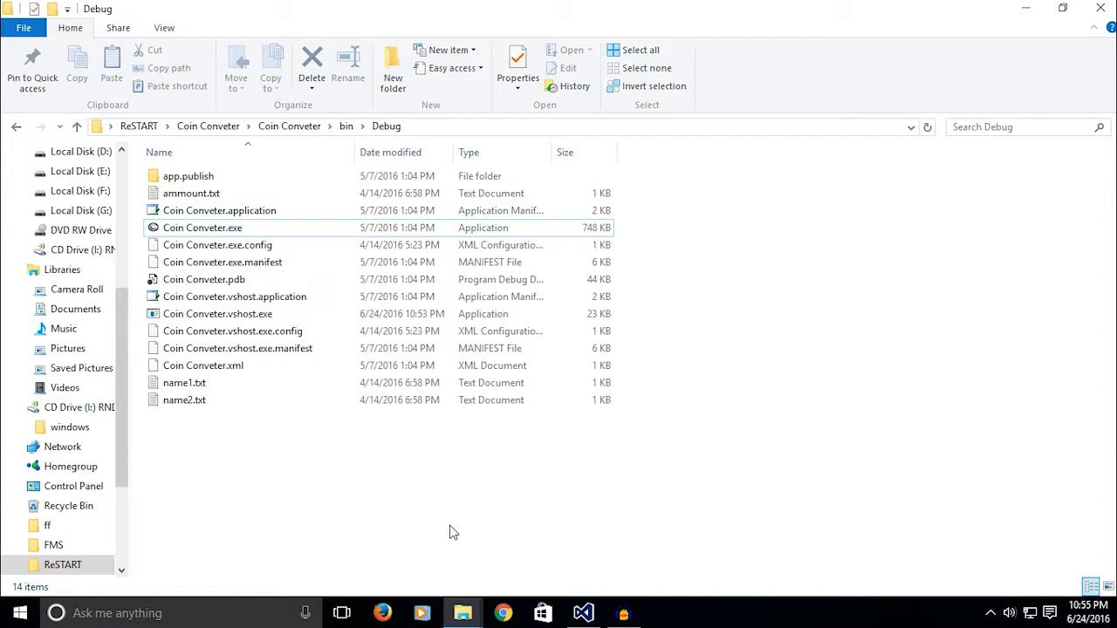
mouse_move(443, 540)
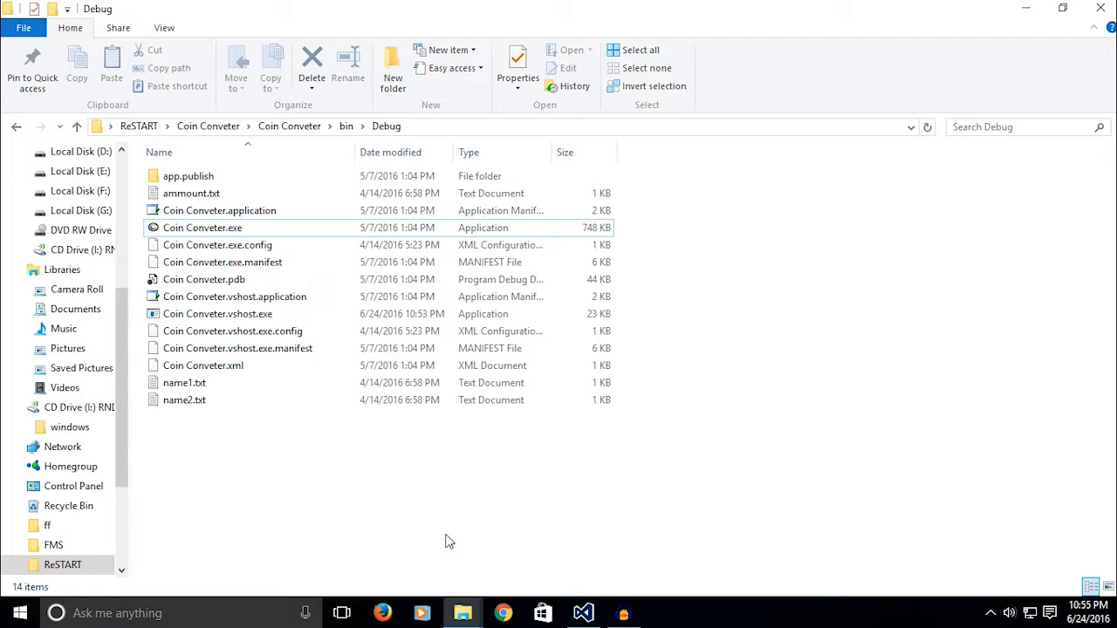
mouse_move(452, 542)
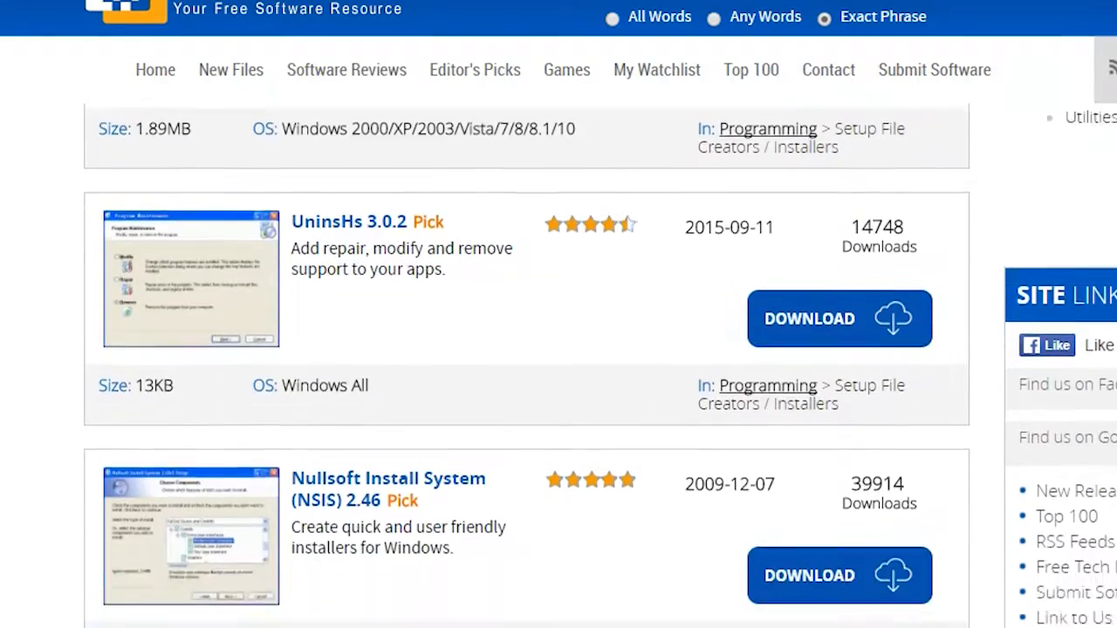
scroll(down, 3)
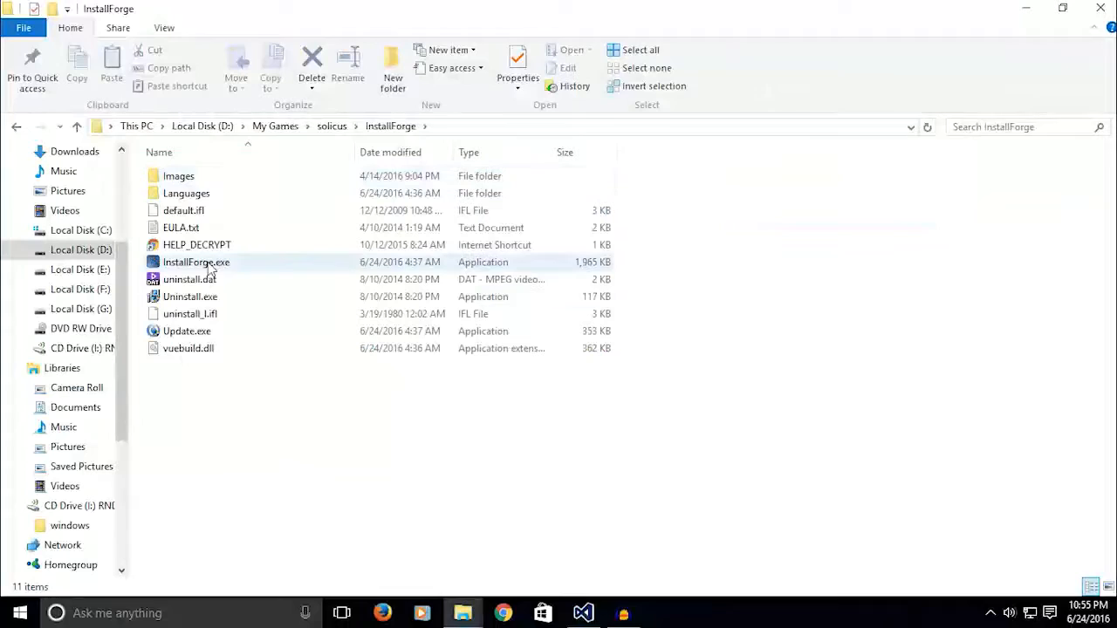
Step: Launch InstallForge.exe to start a blank setup project
double_click(196, 262)
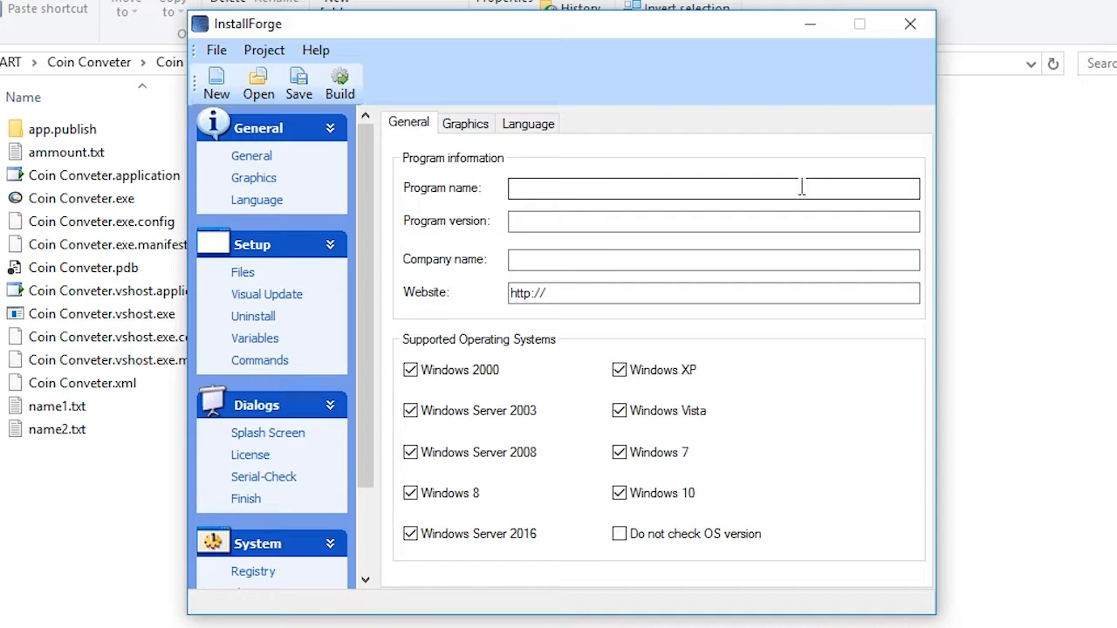
mouse_move(427, 96)
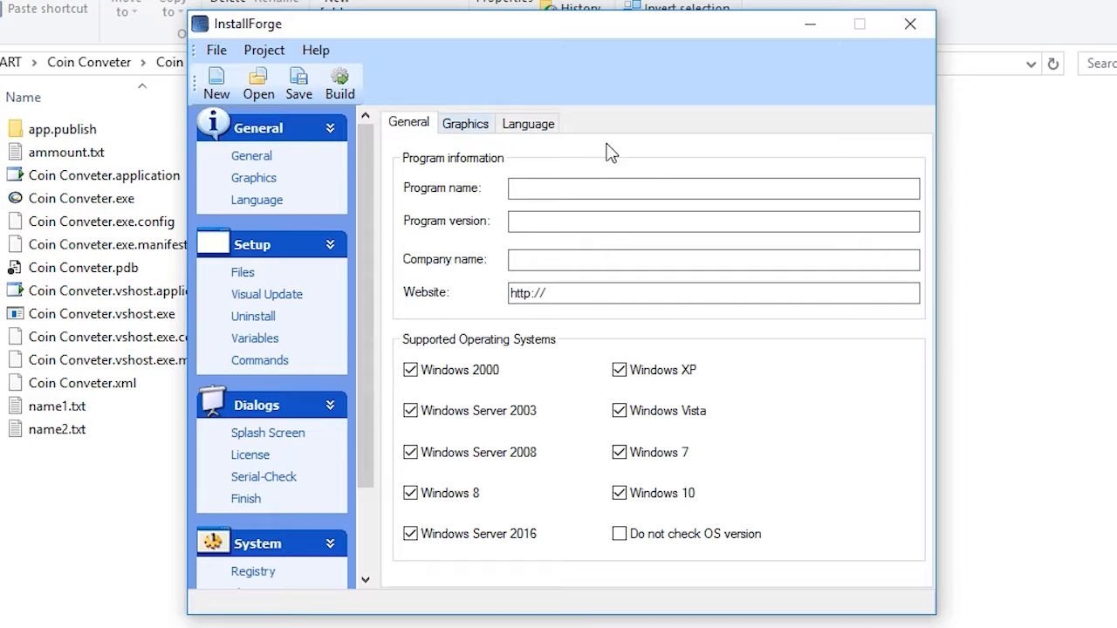
Step: Enter a program name beginning 'Coin Co' and view the Graphics settings
text(Coin Co)
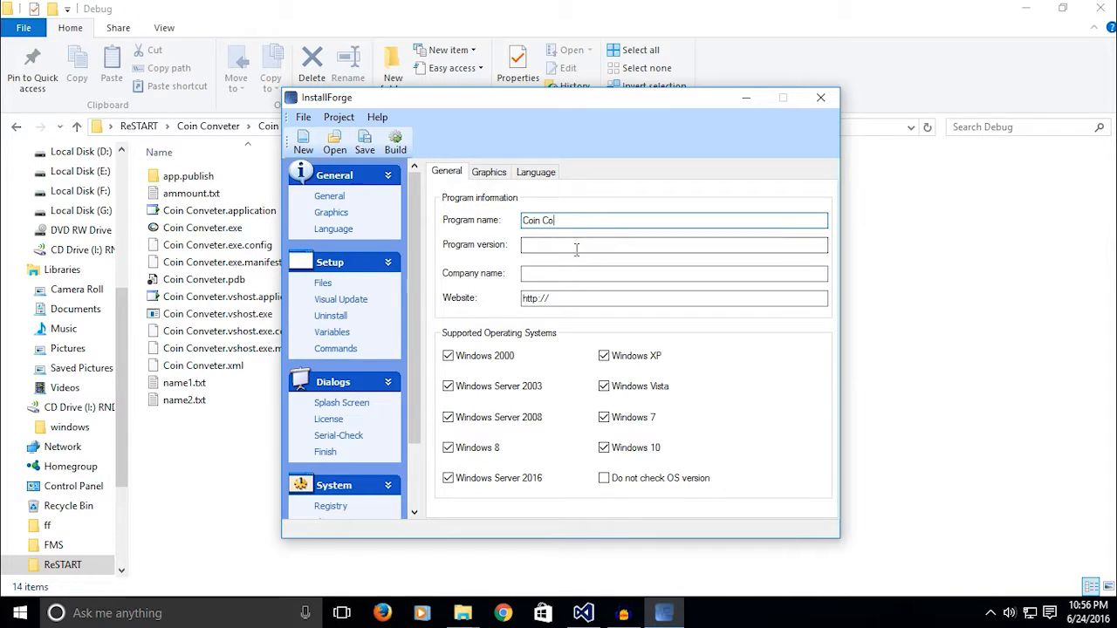
click(489, 171)
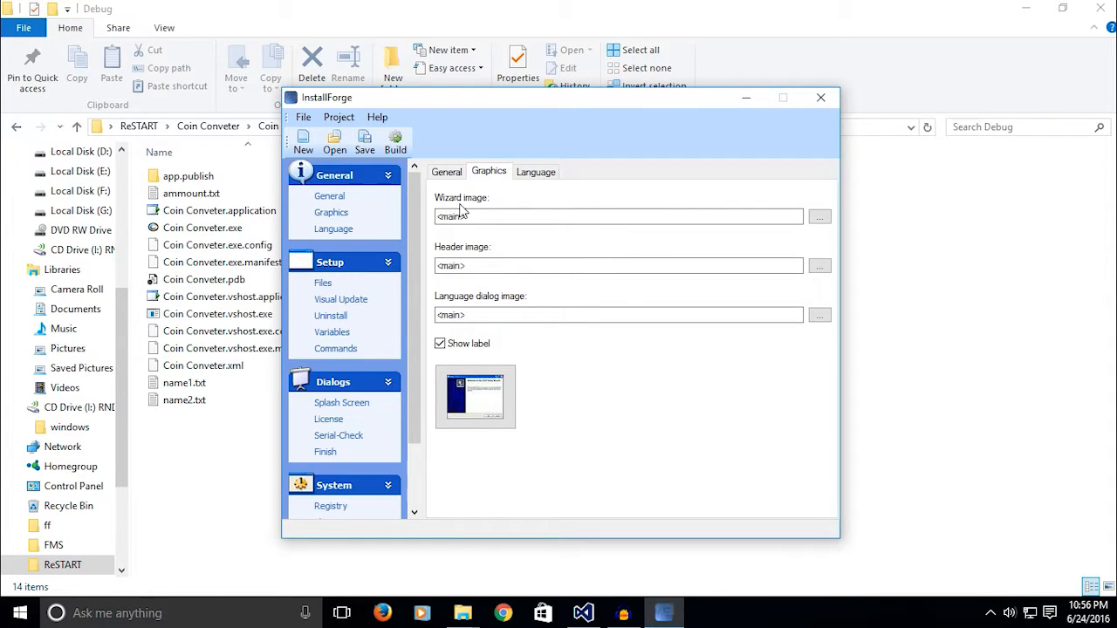
Step: Set the installer's wizard image to wizard.jpg from the ReSTART\Coin Conveter folder
click(818, 217)
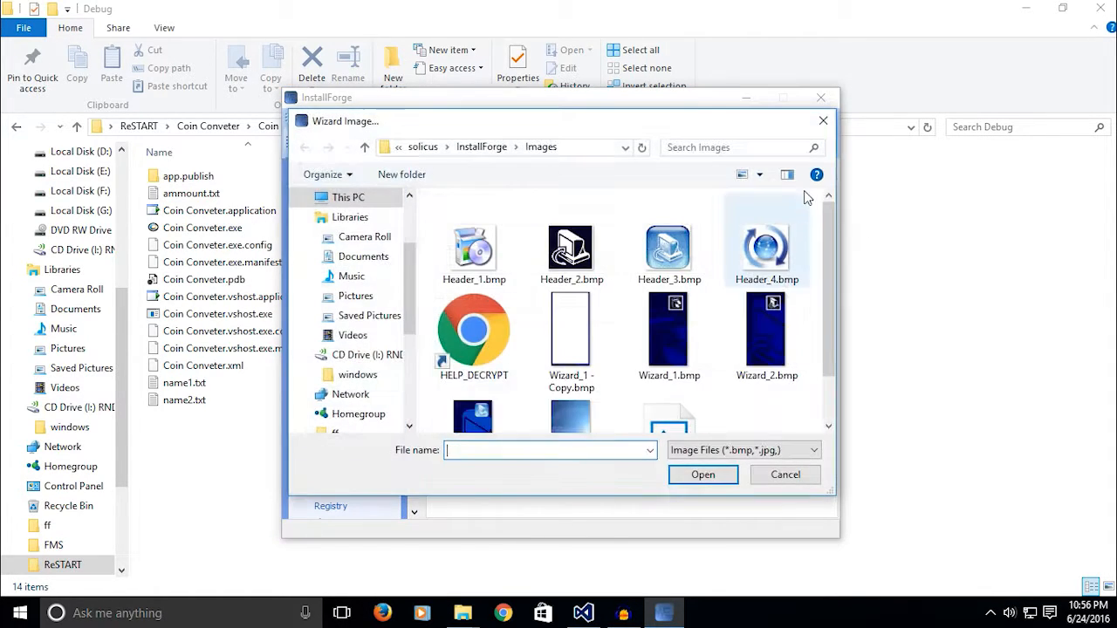
scroll(down, 3)
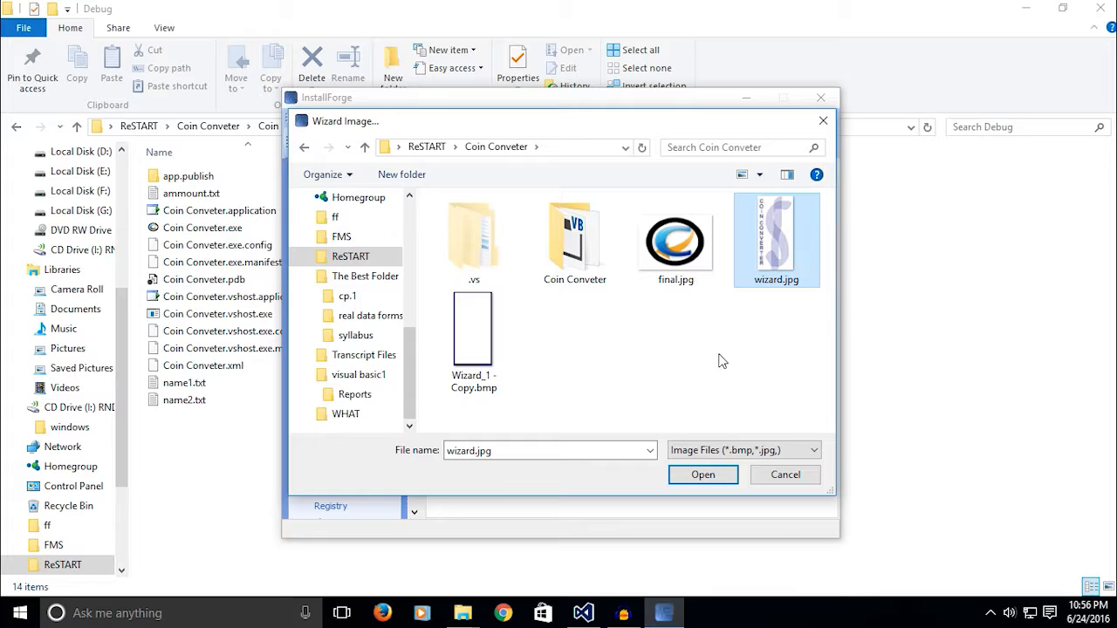
click(703, 474)
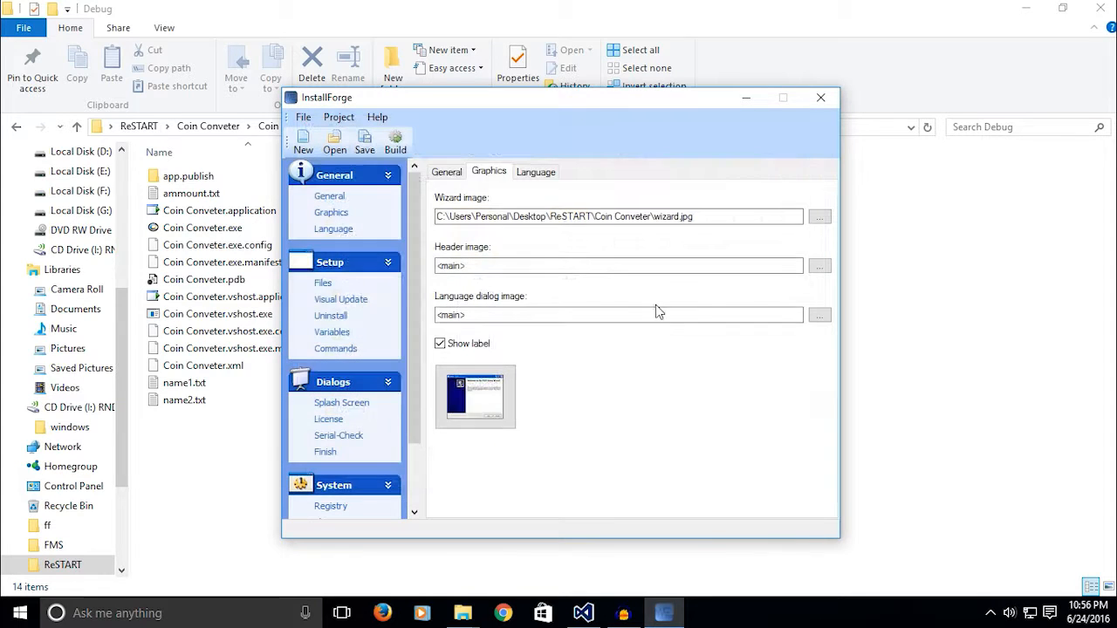
click(611, 265)
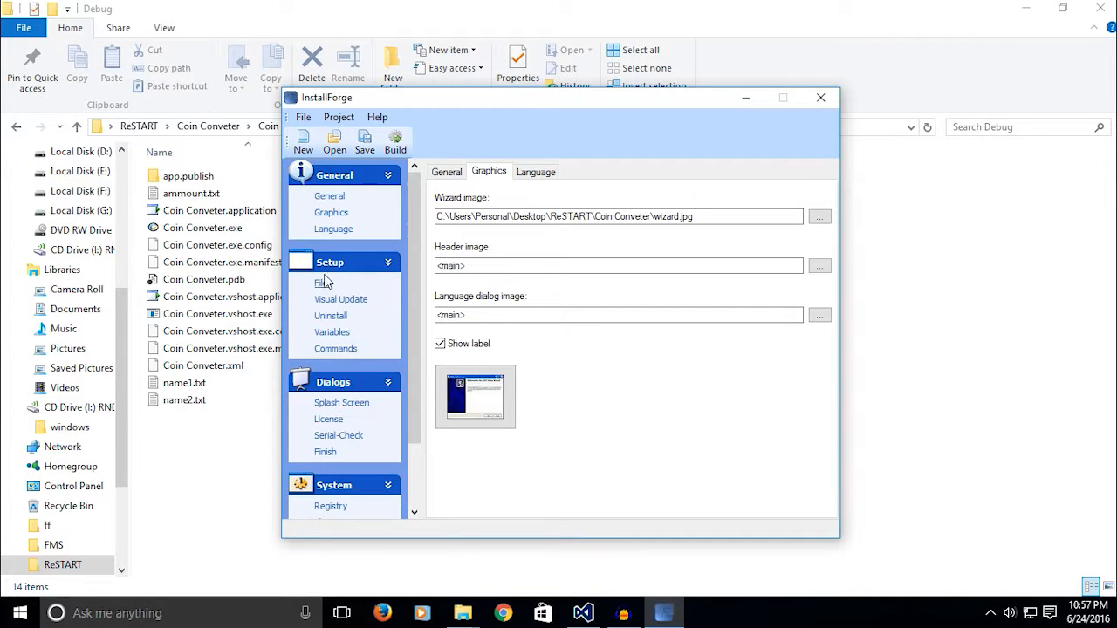
Step: View the Language settings, then the empty Setup Files page with default install path
click(535, 171)
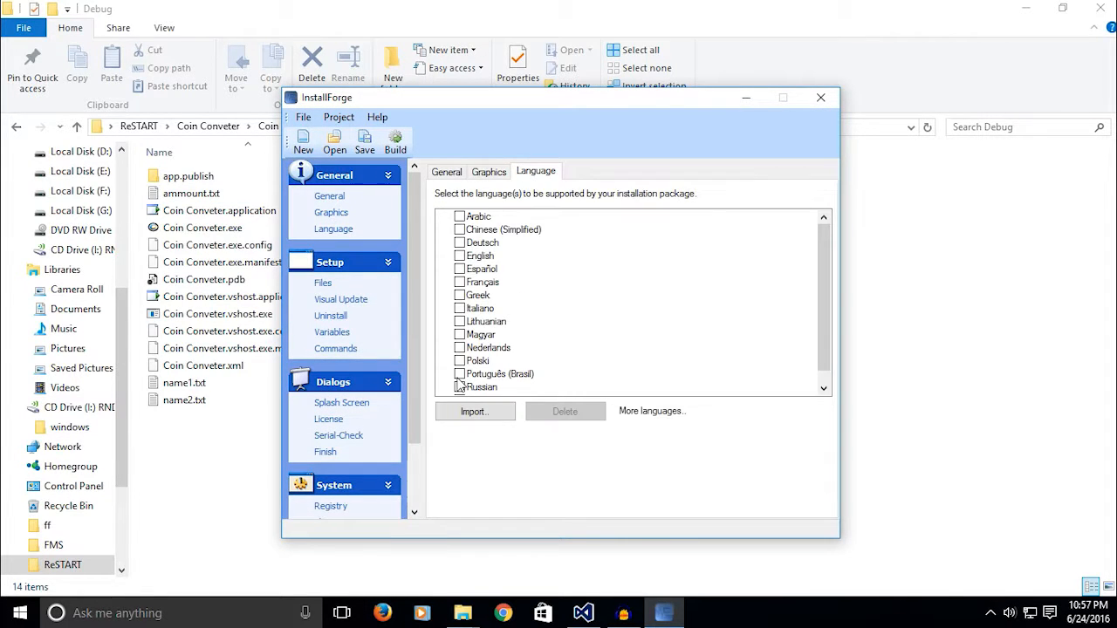
click(323, 282)
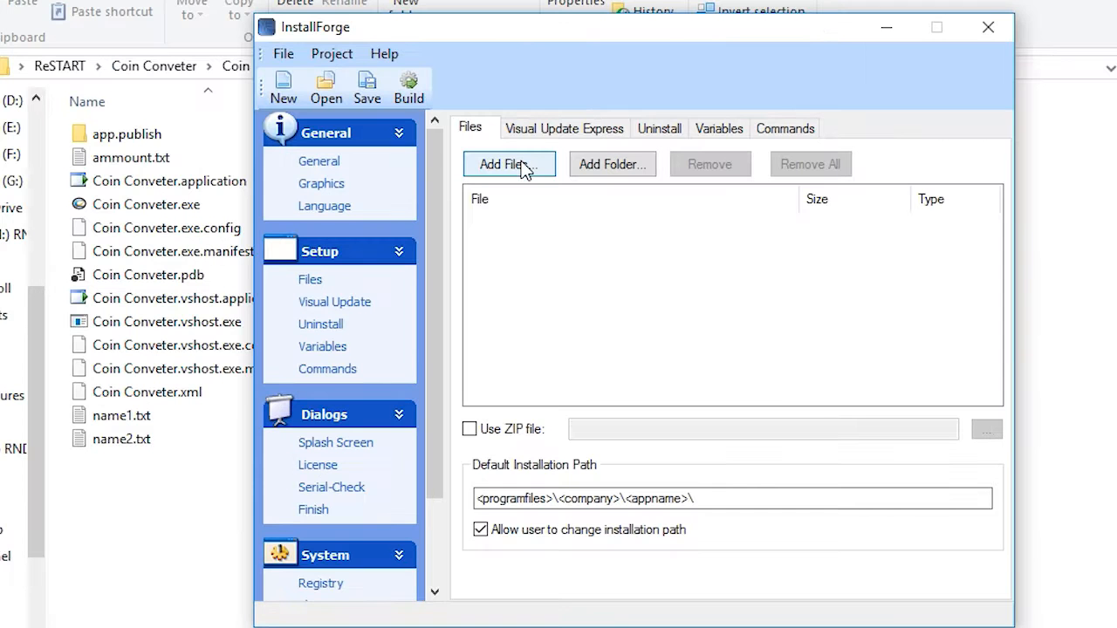
Step: Add the Coin Conveter bin\Debug build files to the setup file list
click(509, 164)
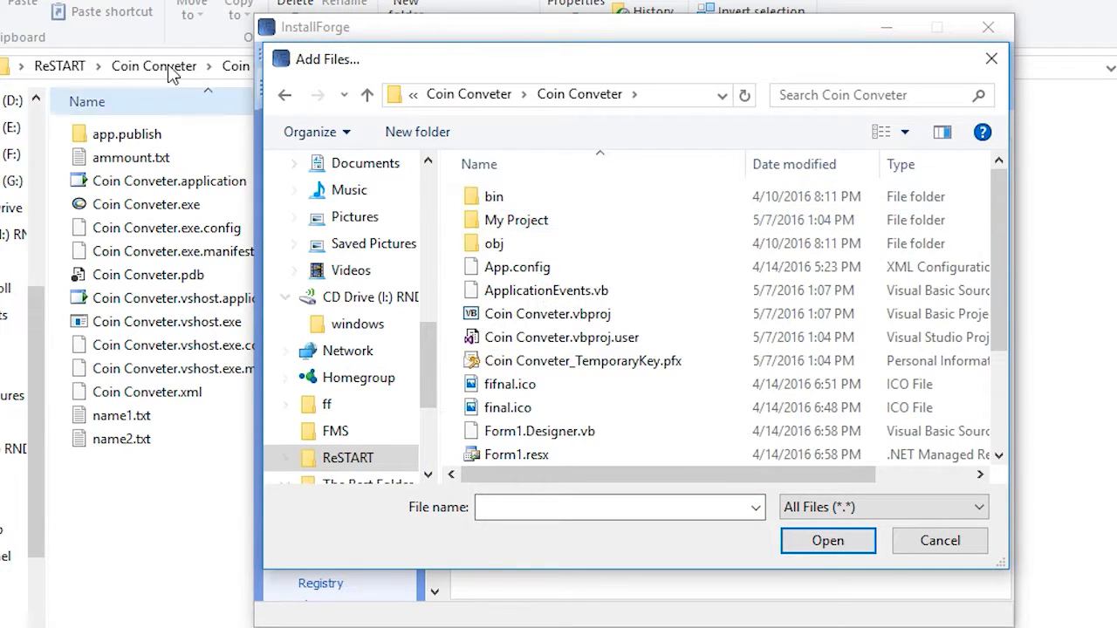
double_click(493, 196)
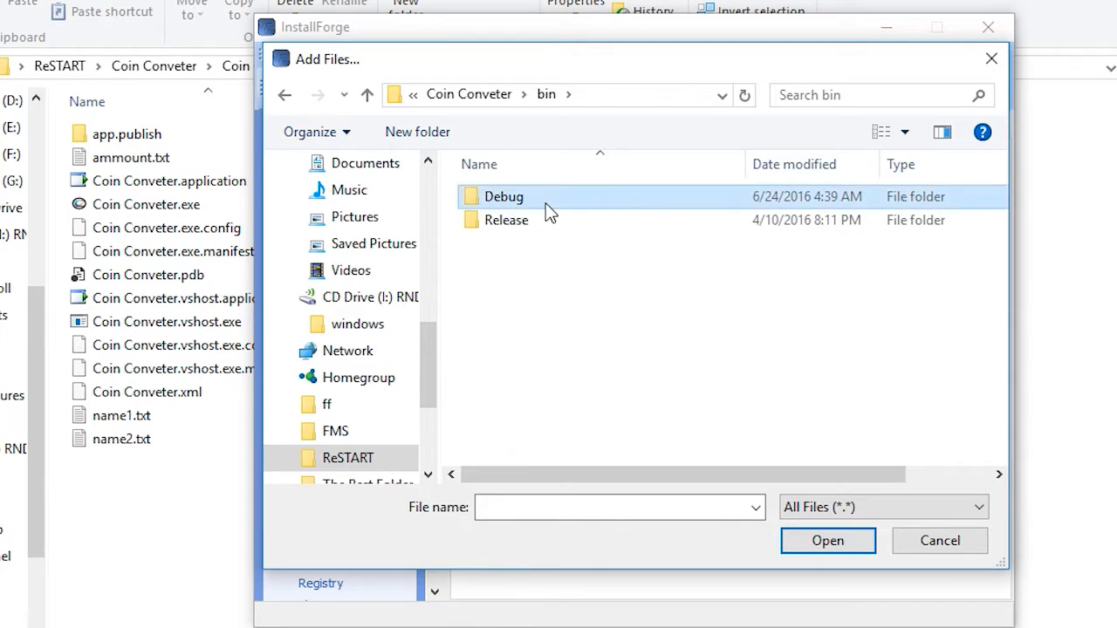
double_click(503, 196)
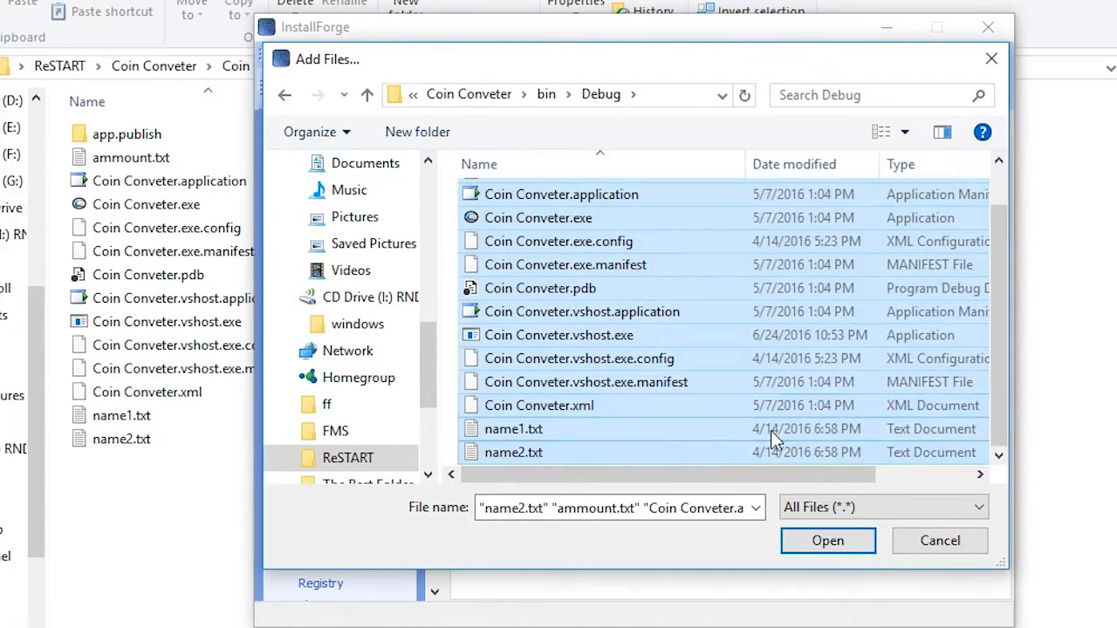
mouse_move(890, 367)
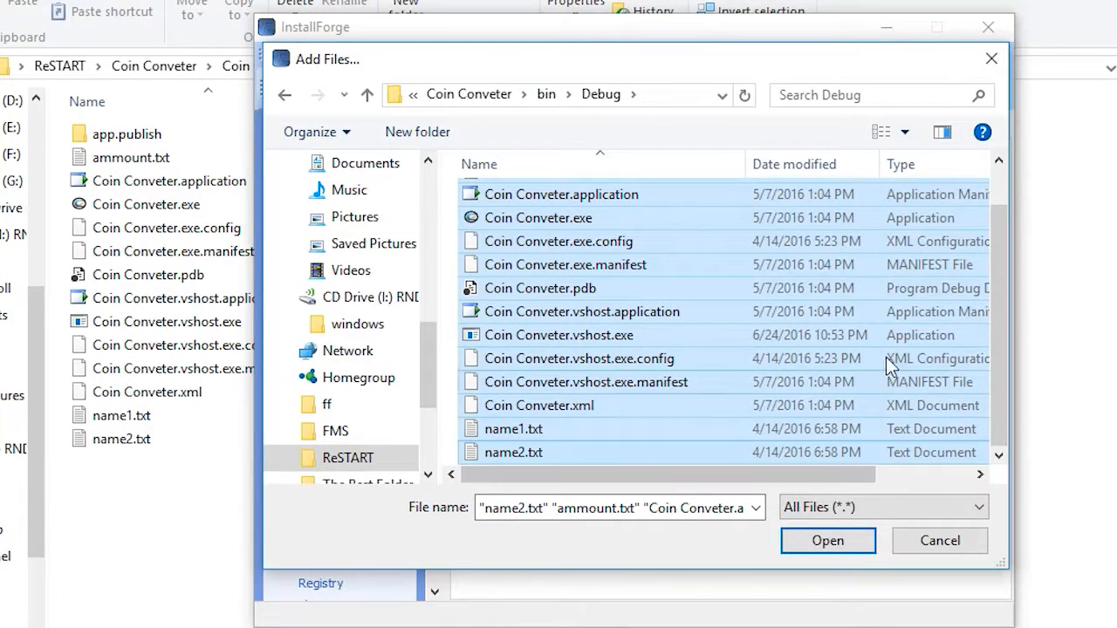
mouse_move(563, 223)
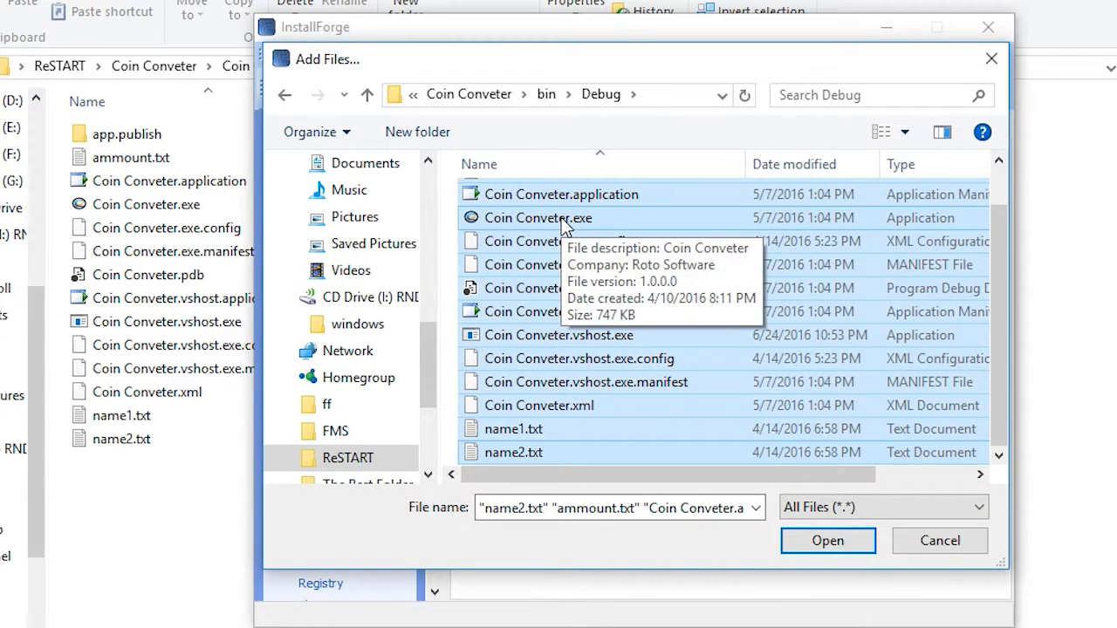
click(539, 218)
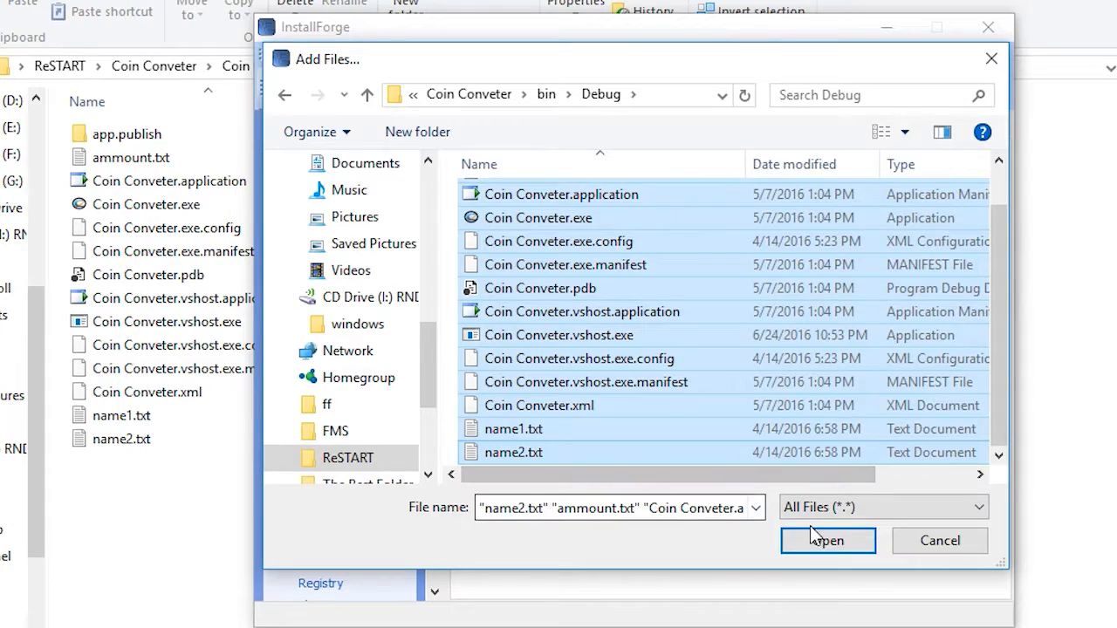
click(827, 540)
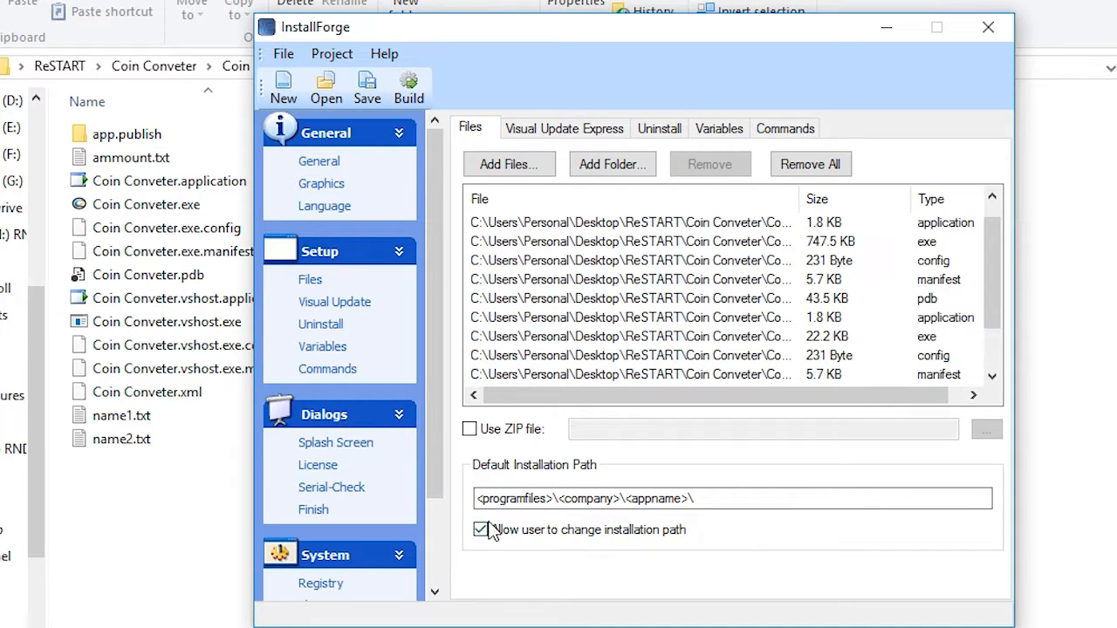
Step: Review the Uninstall, Visual Update, Variables and Commands settings pages
click(321, 323)
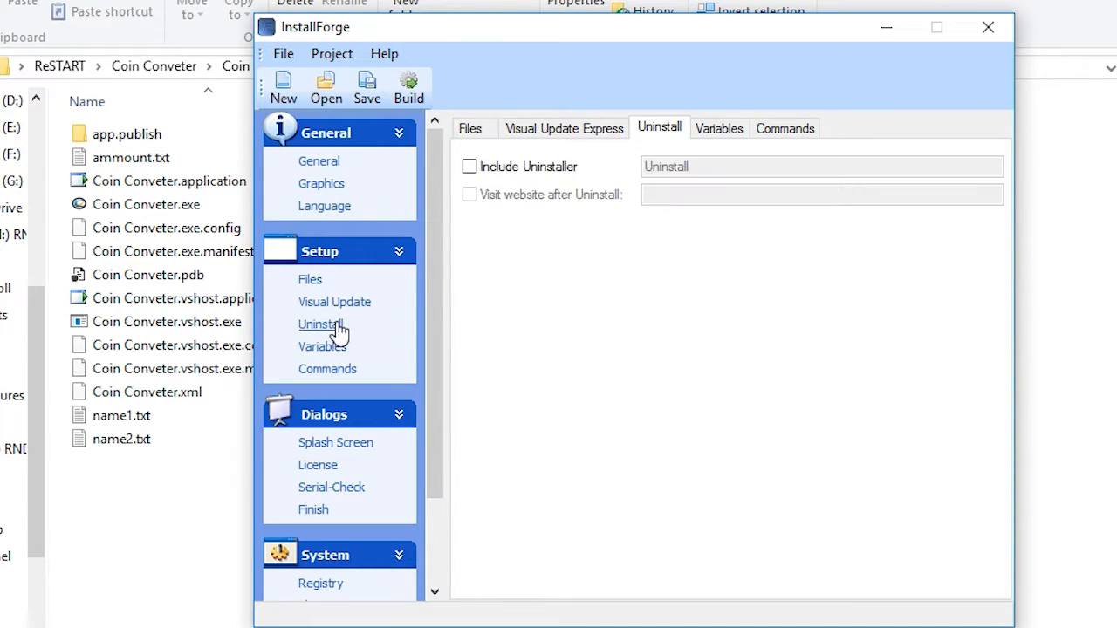
click(564, 129)
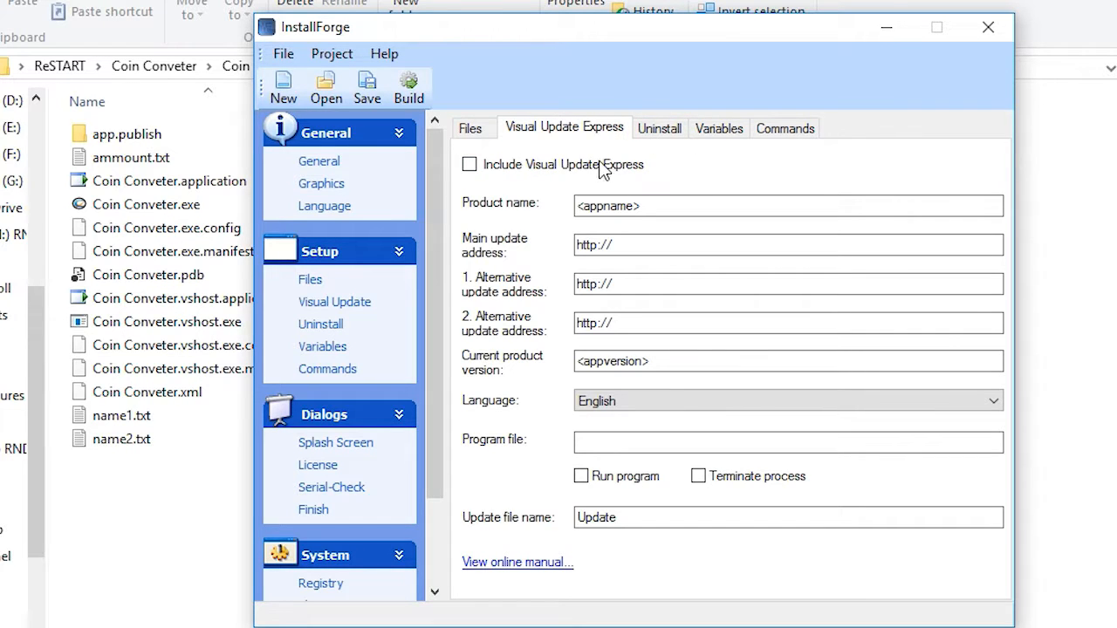
mouse_move(537, 161)
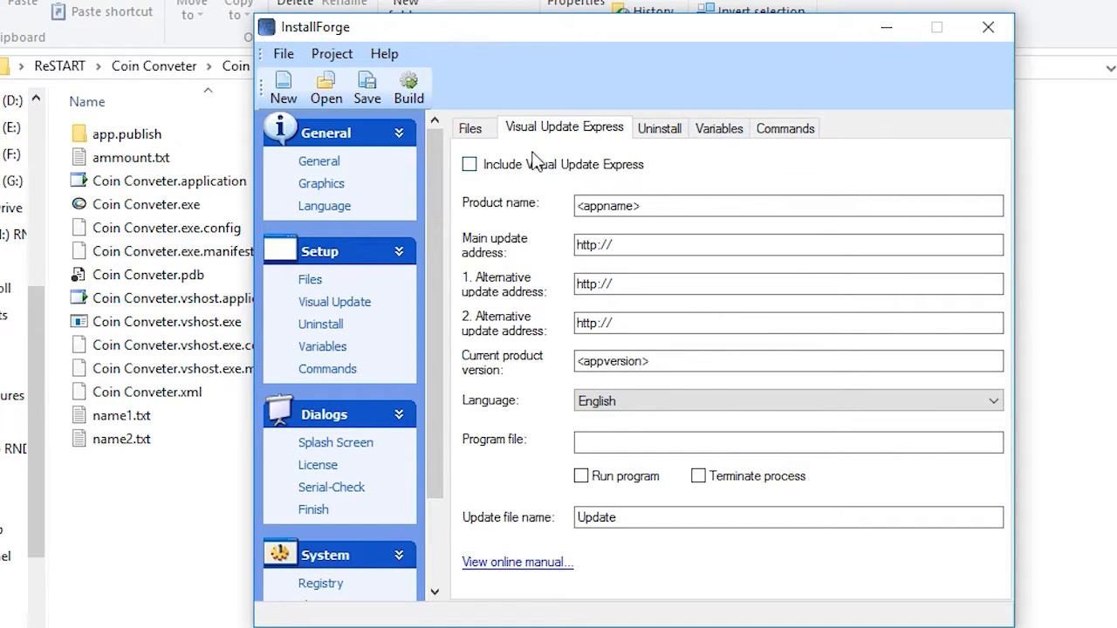
click(718, 128)
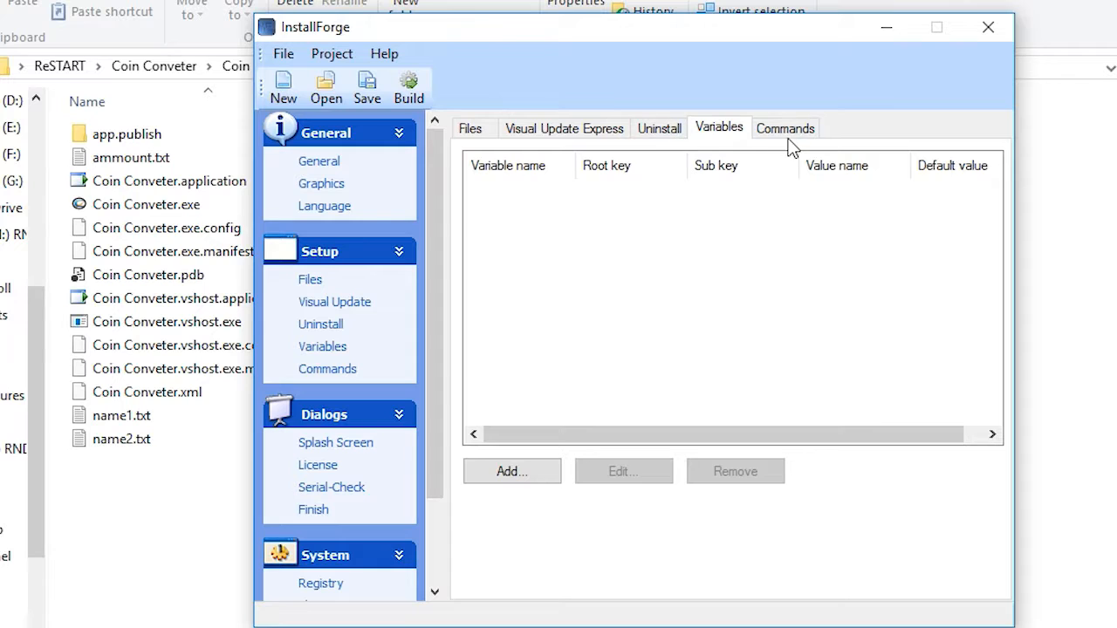
click(784, 127)
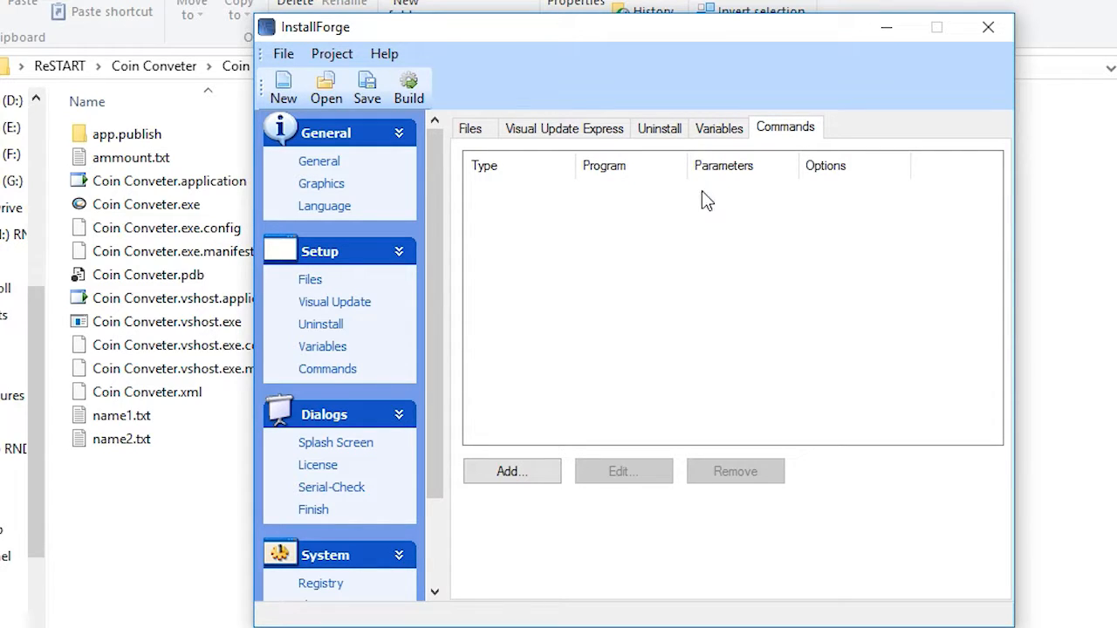
click(335, 442)
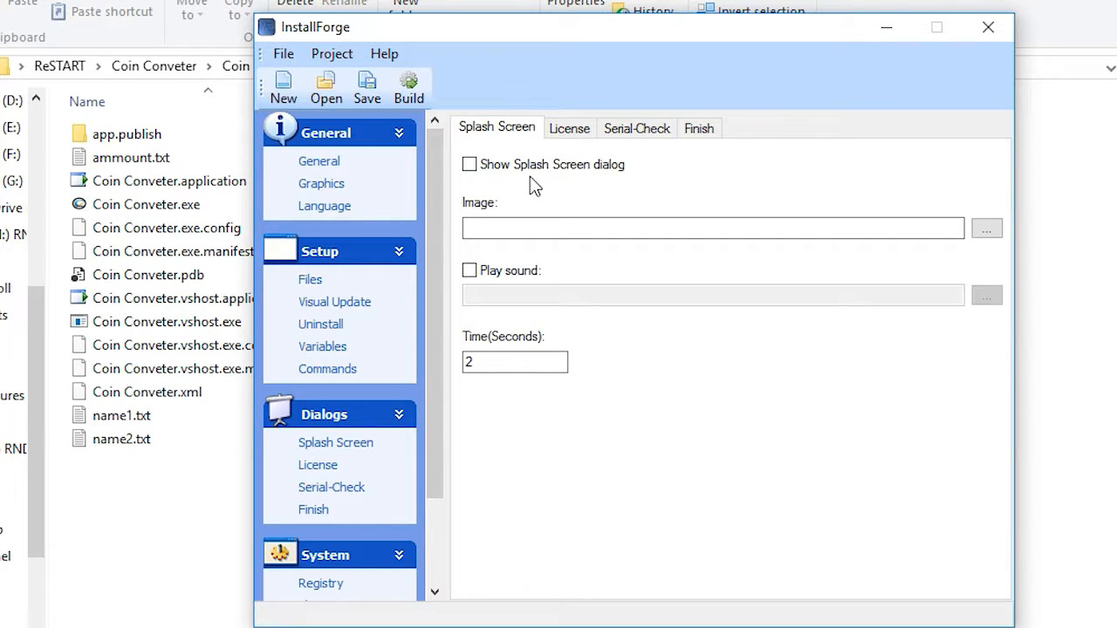
Step: Review License and Serial-Check settings, and enable running the program when setup finishes
click(569, 128)
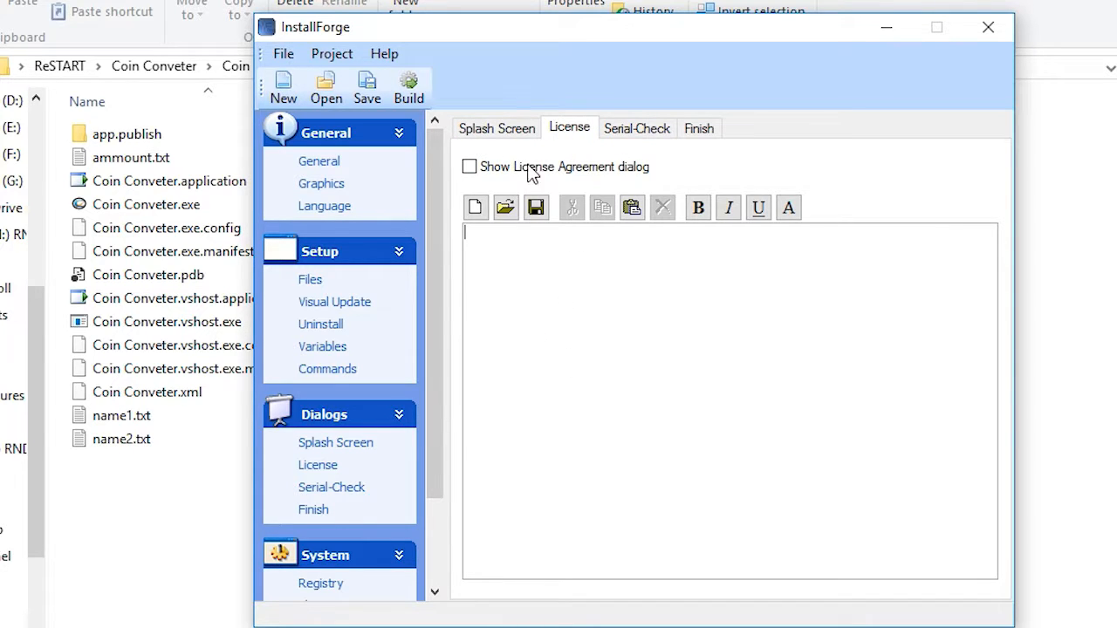
click(637, 127)
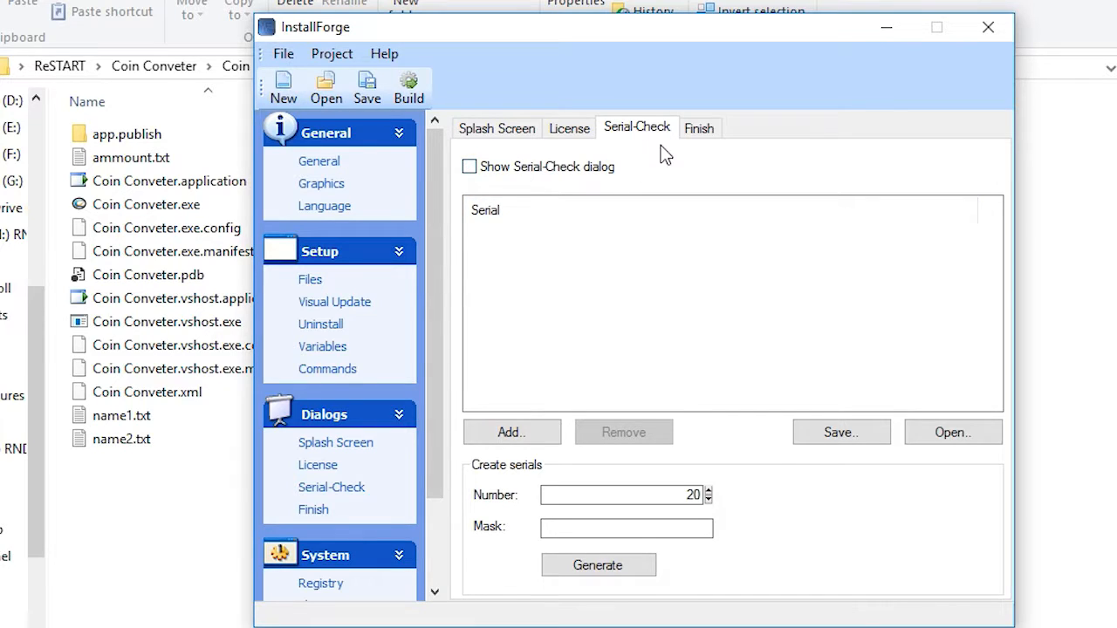
click(700, 127)
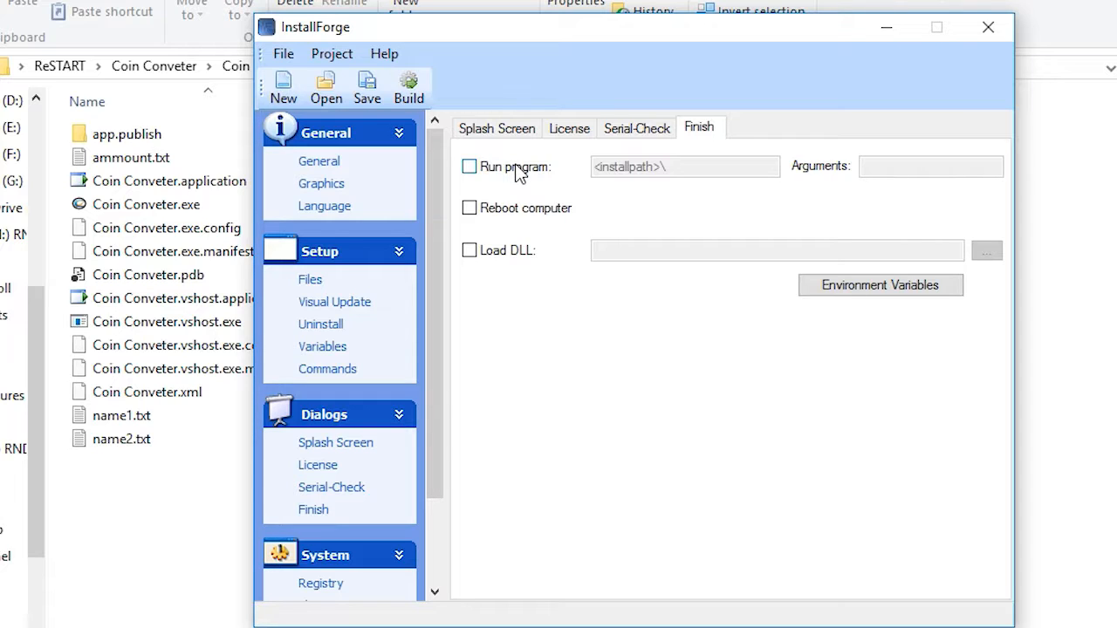
click(469, 166)
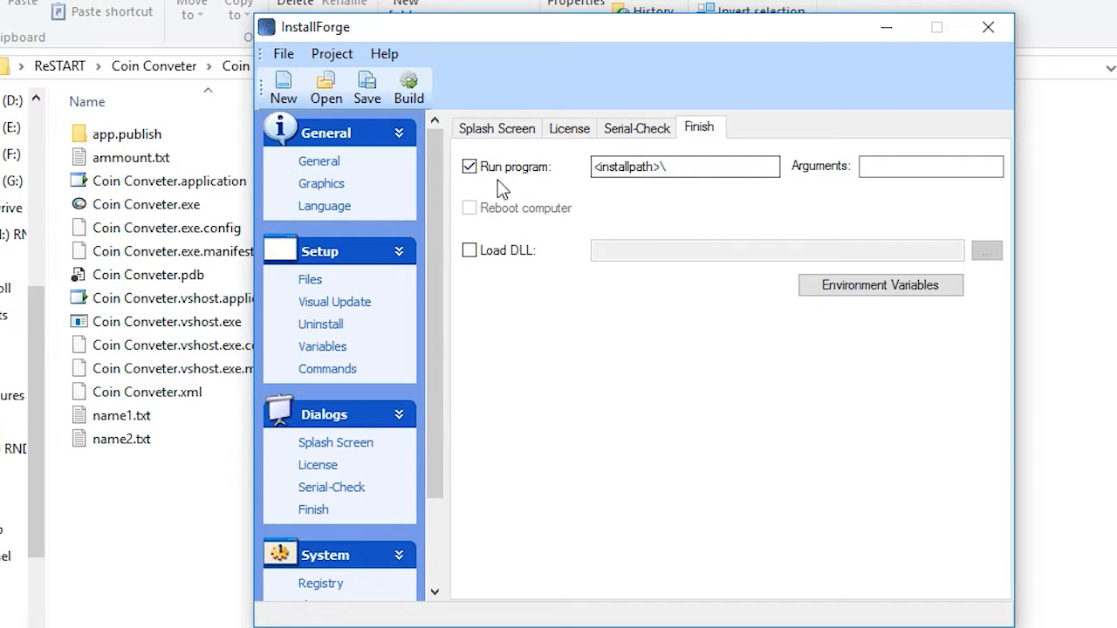
click(469, 250)
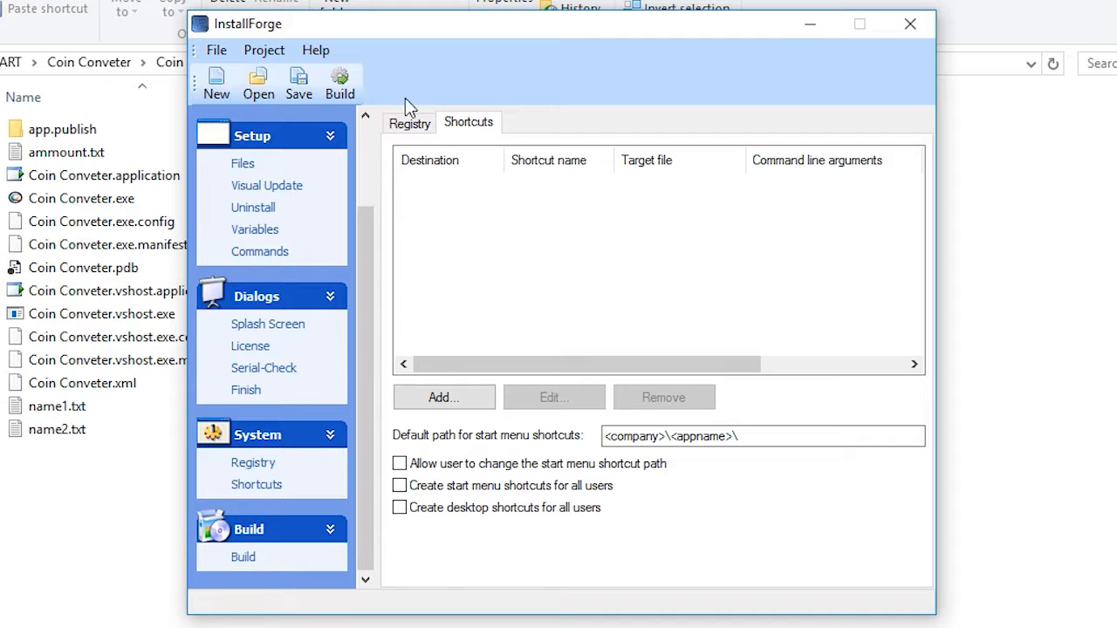
Step: Build the setup as CoinCSetup.exe in the ReSTART folder and launch it
click(243, 557)
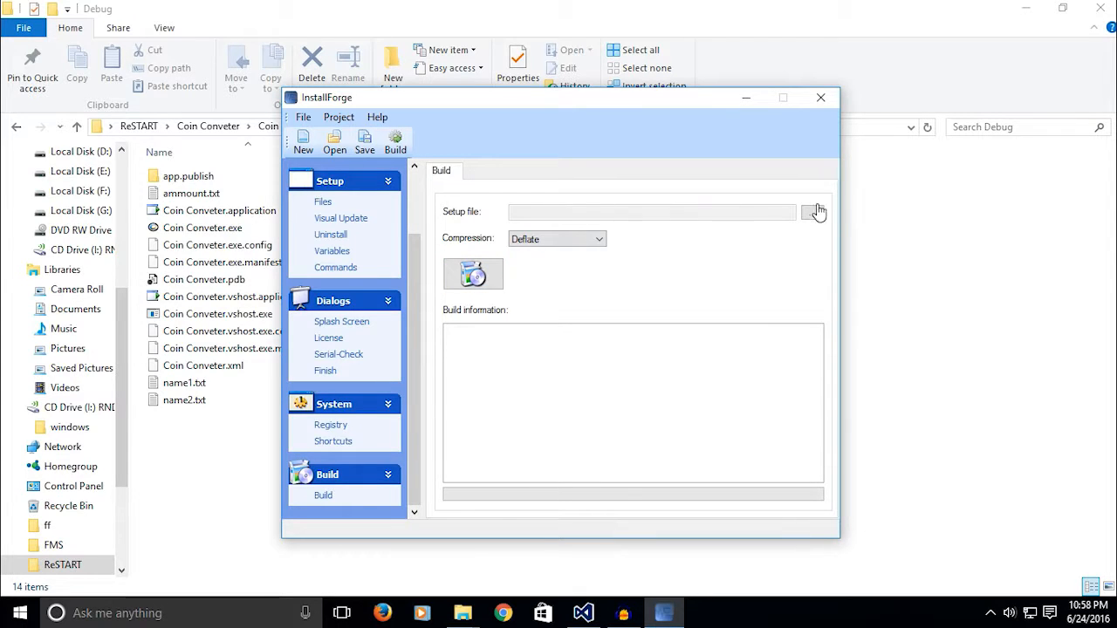
click(813, 212)
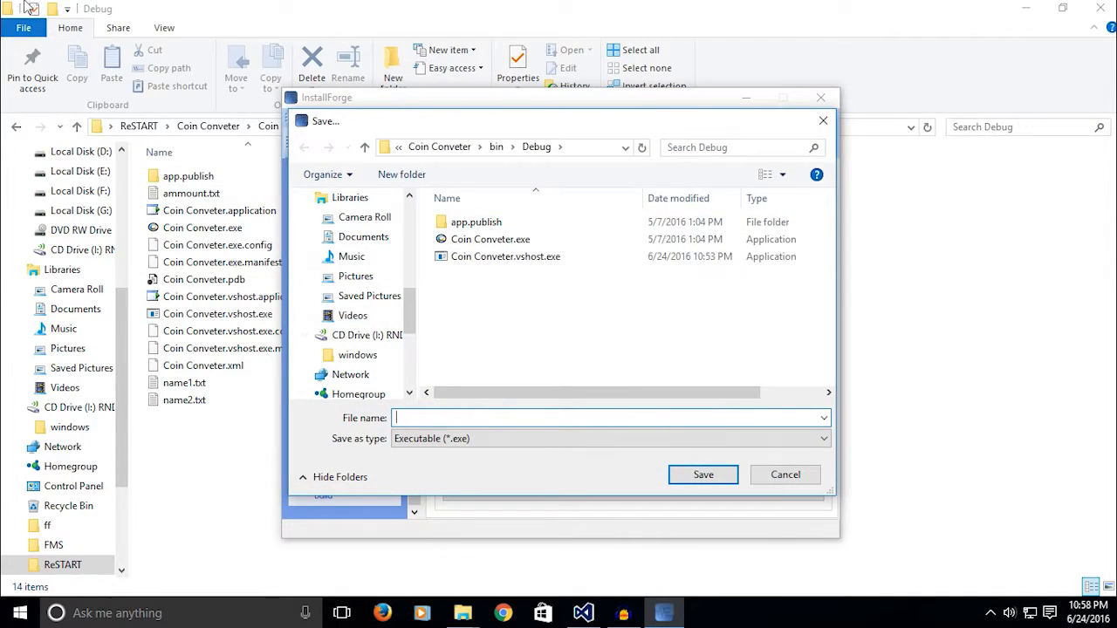
click(785, 475)
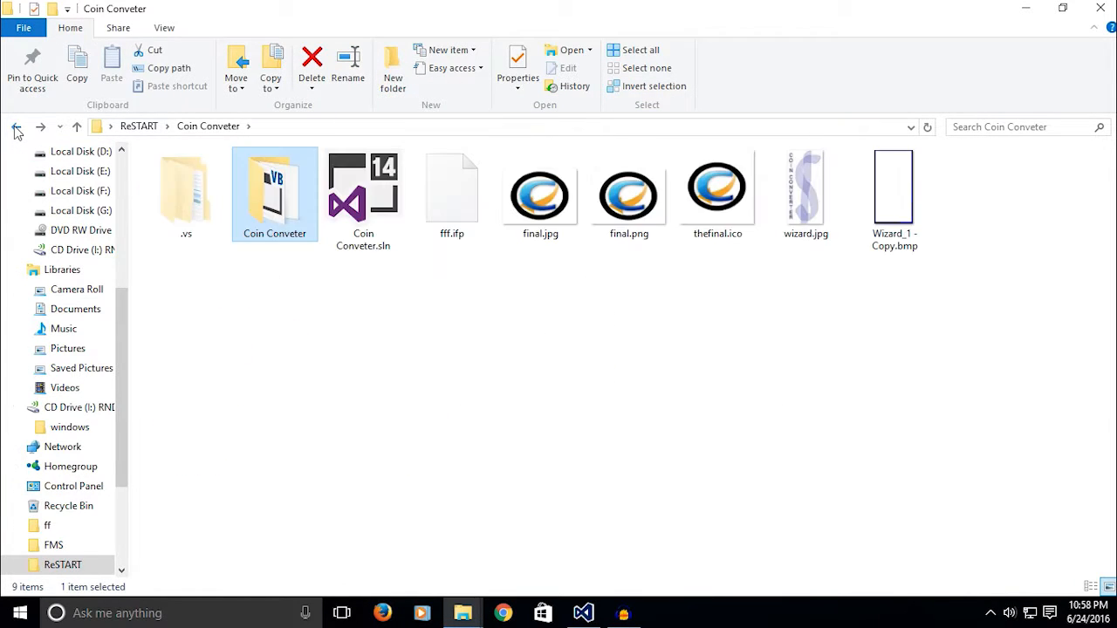
click(15, 127)
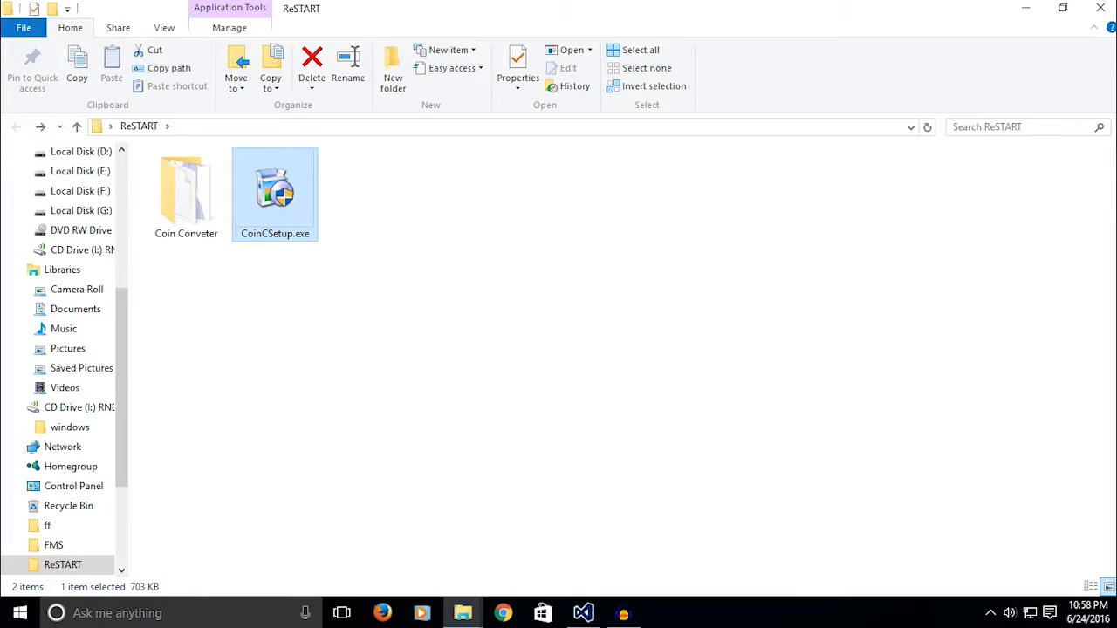
double_click(275, 187)
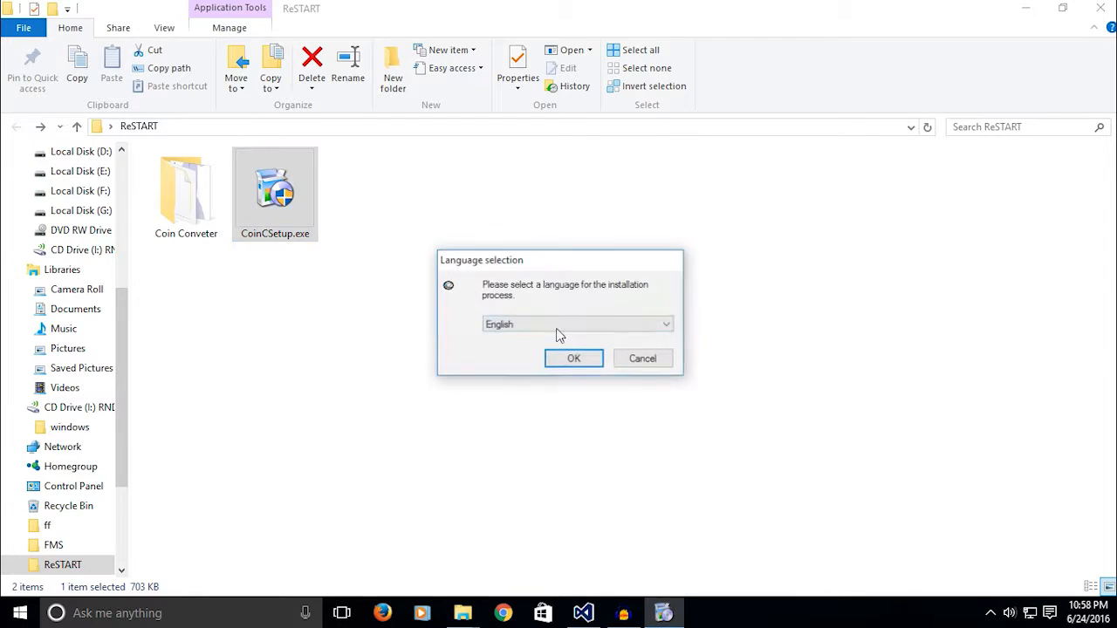
Step: Choose English, accept the license agreement, and keep the default installation folder
click(573, 358)
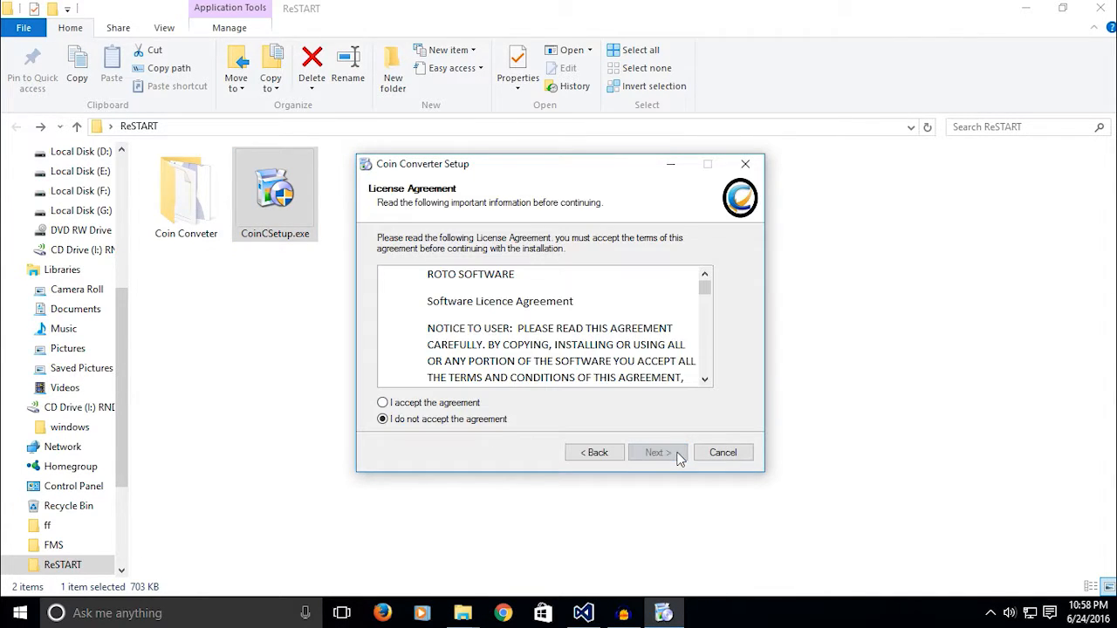
click(382, 403)
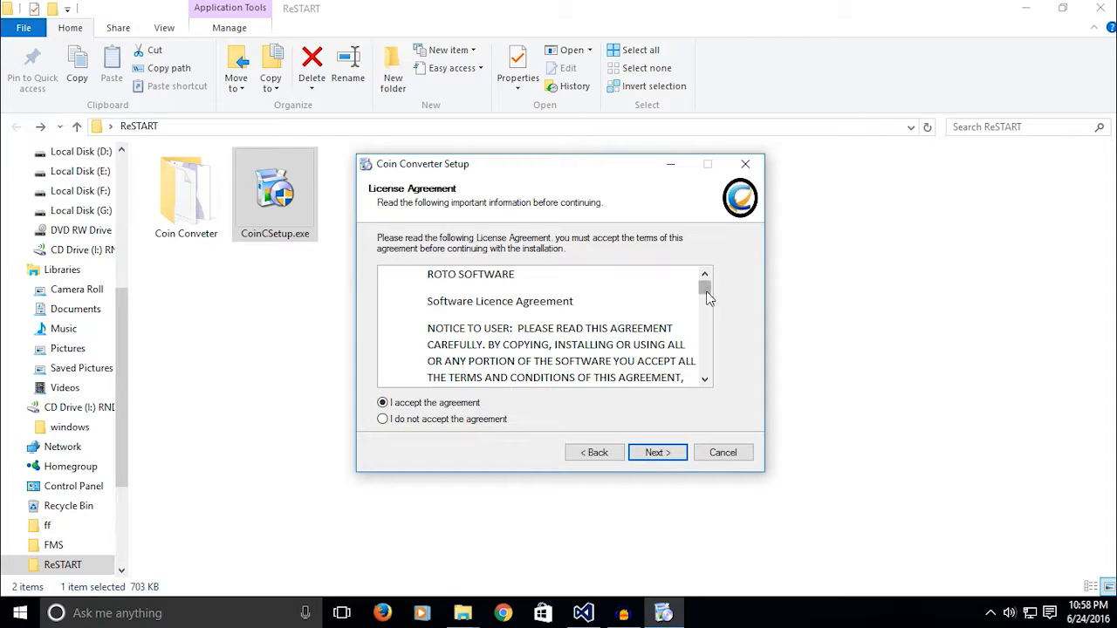
click(657, 452)
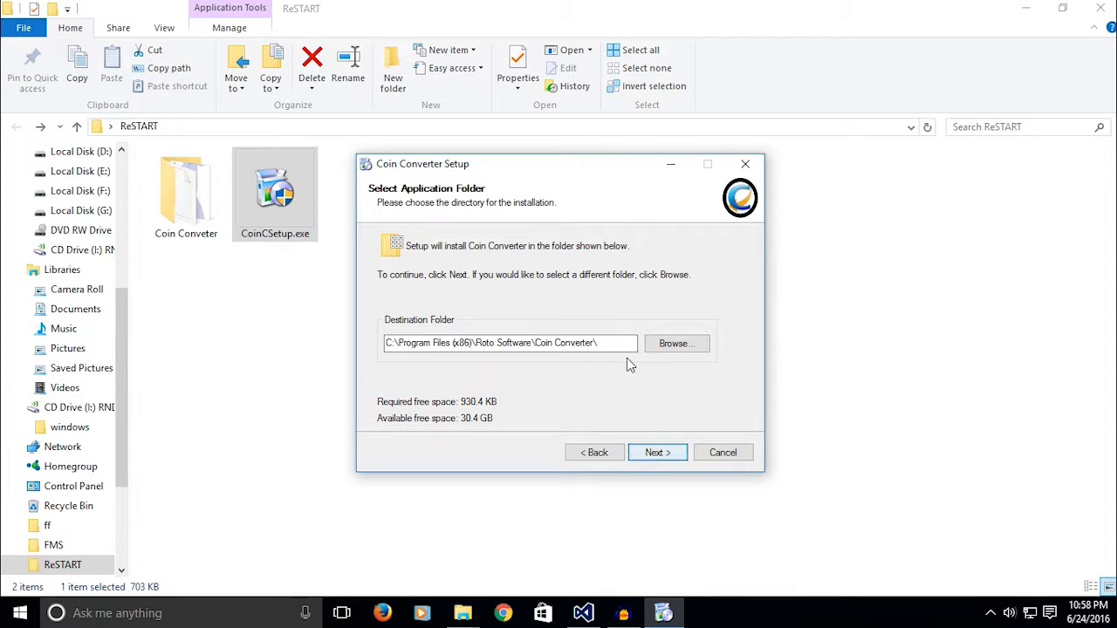
click(510, 342)
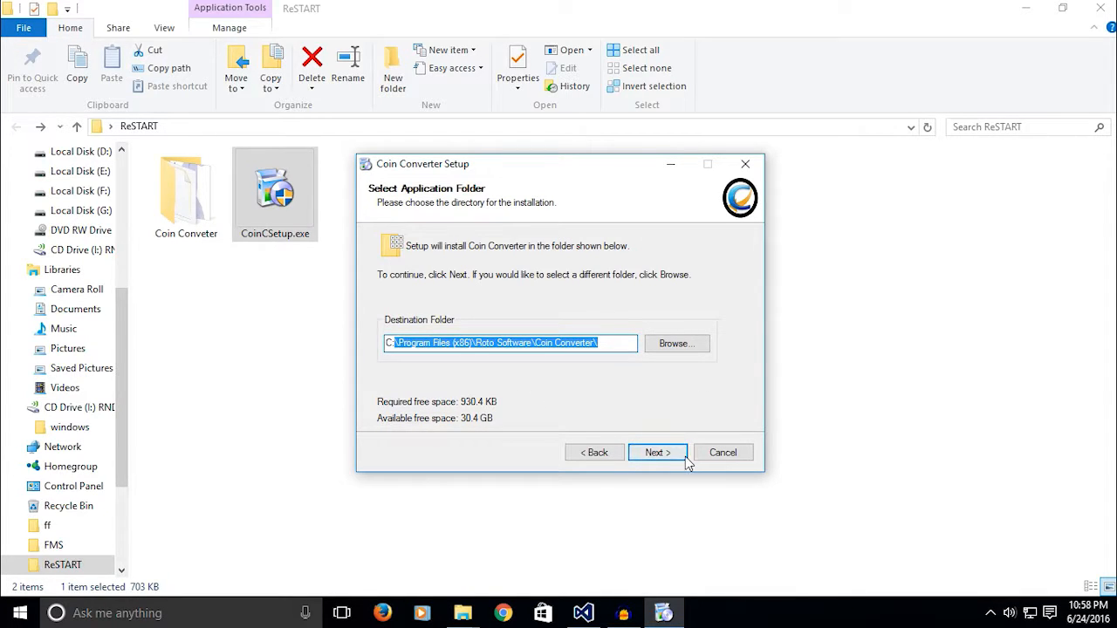
click(657, 452)
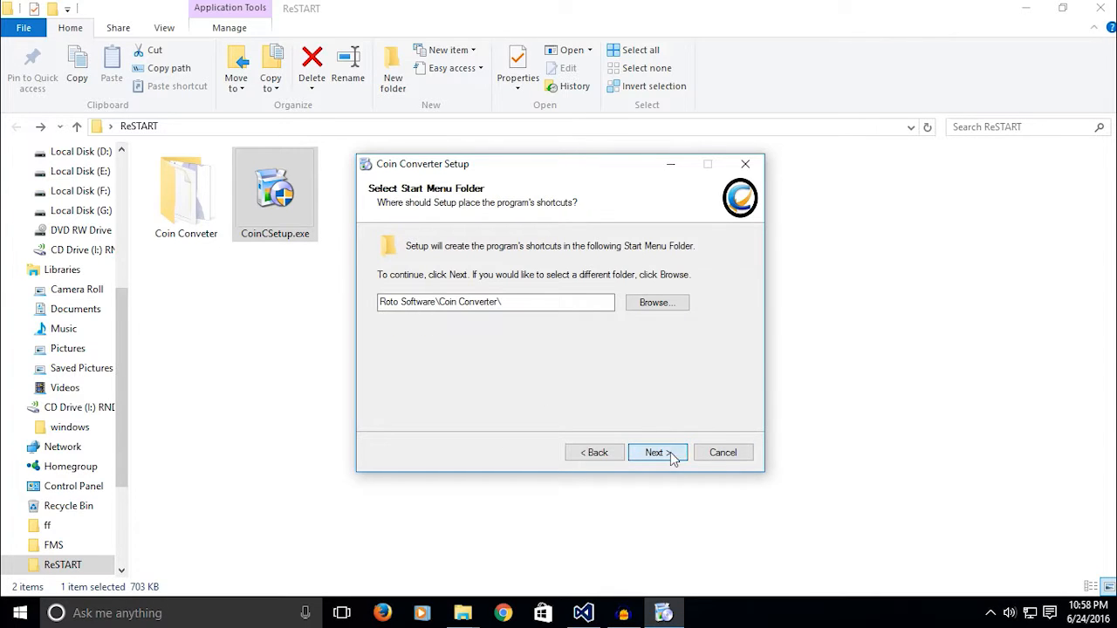
Step: Back out of the cancel prompt, finish installing, and close the launched Coin Converter
click(723, 452)
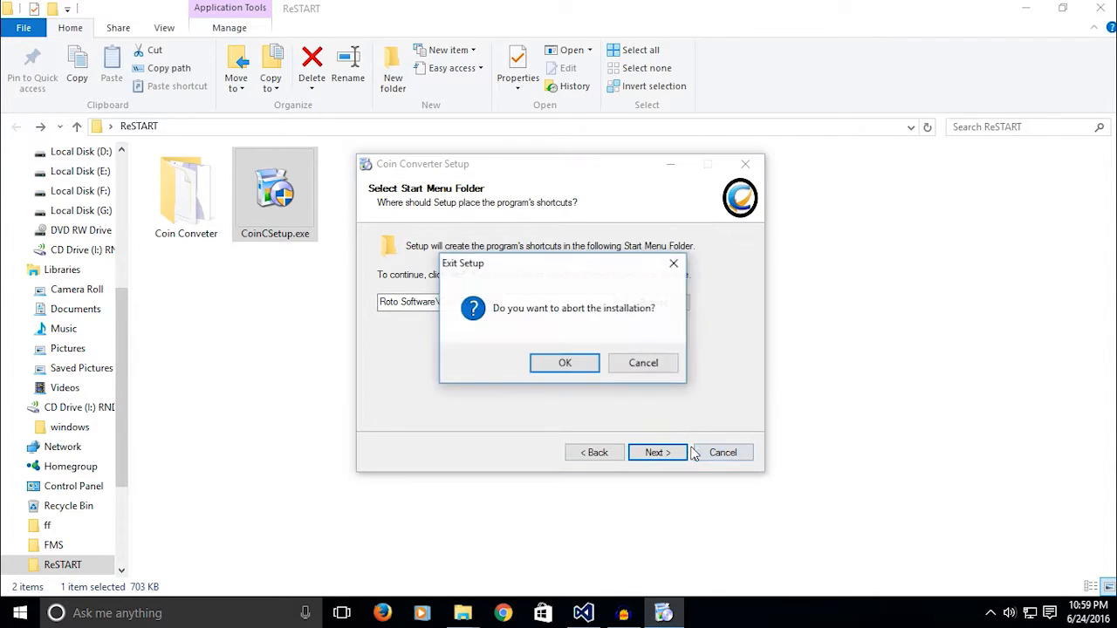
click(643, 362)
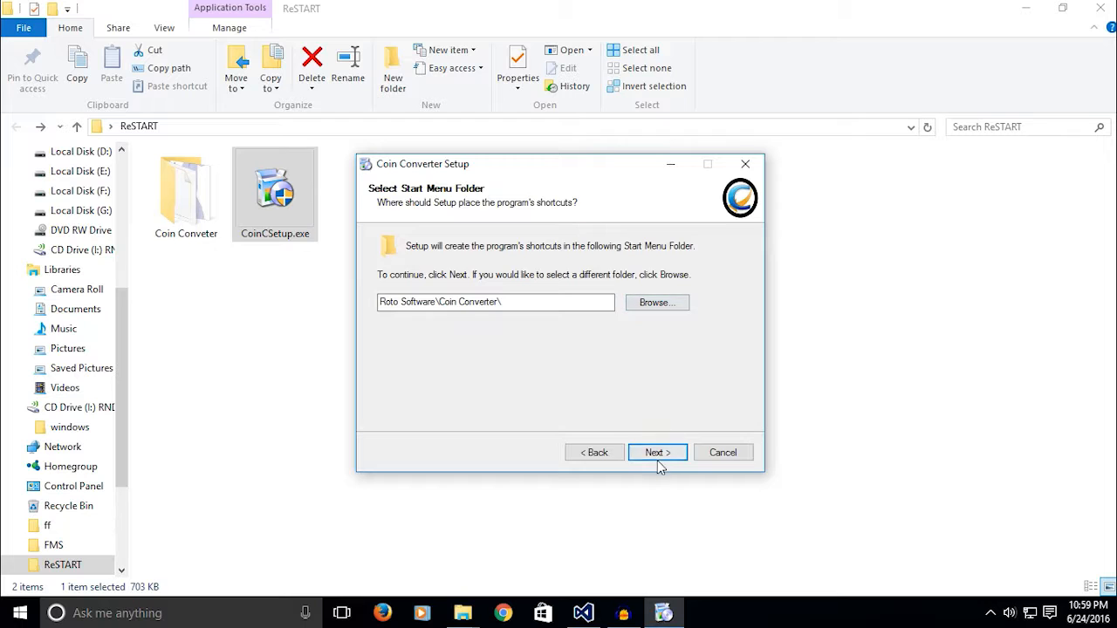
click(656, 452)
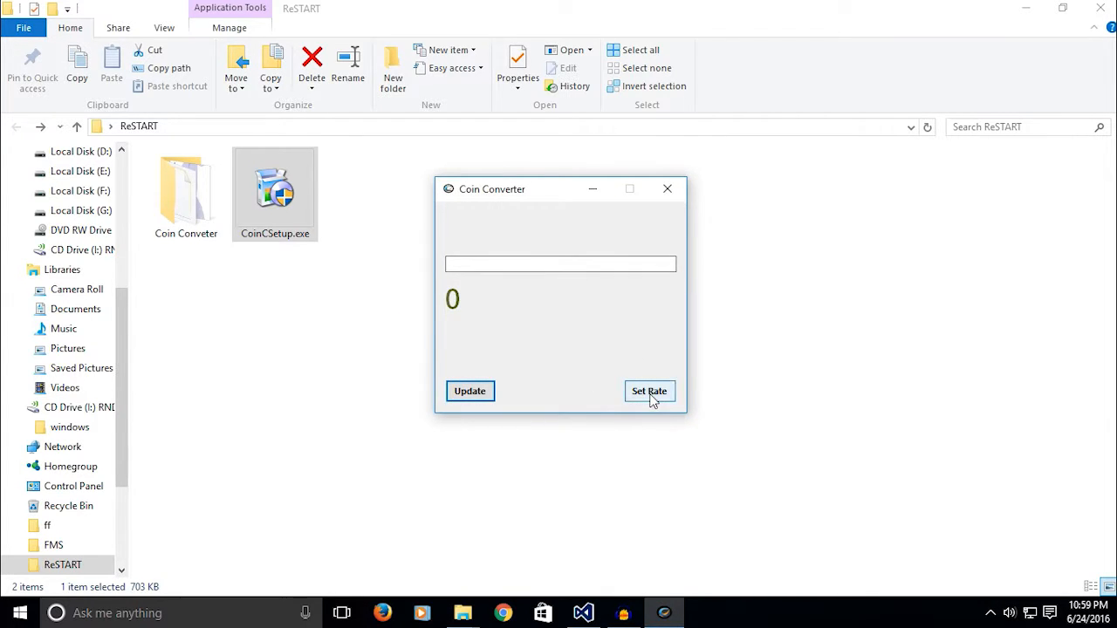
click(668, 188)
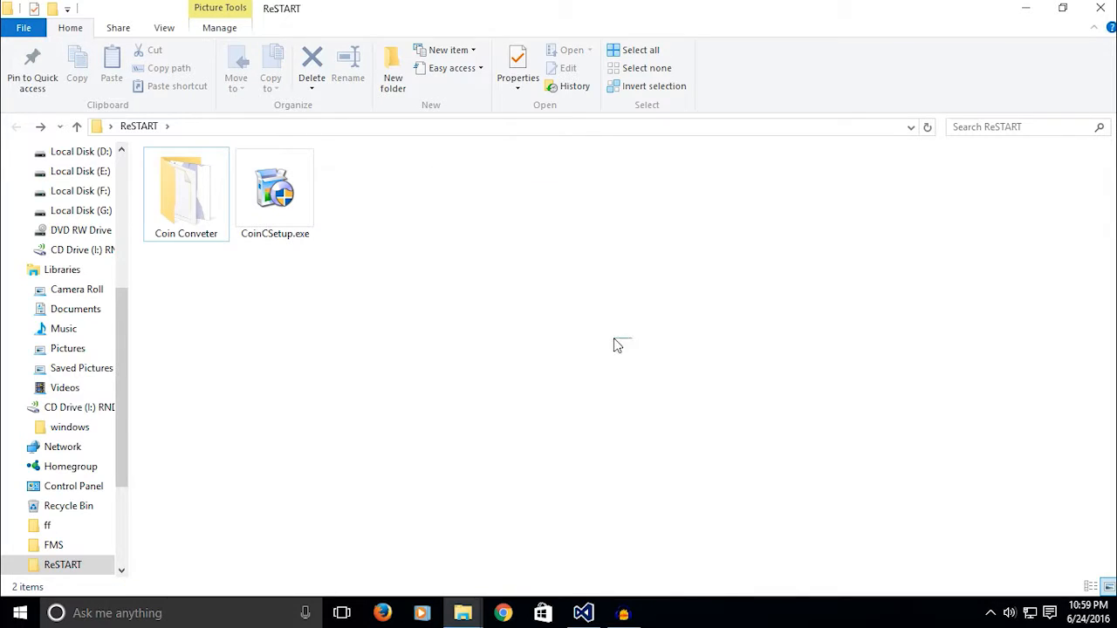
mouse_move(886, 324)
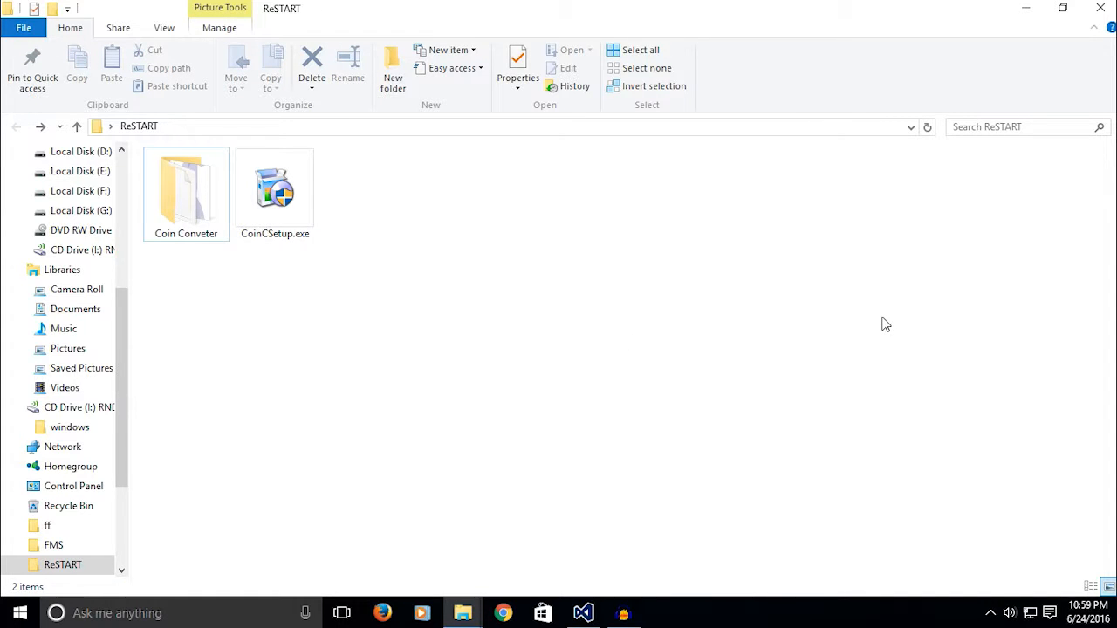